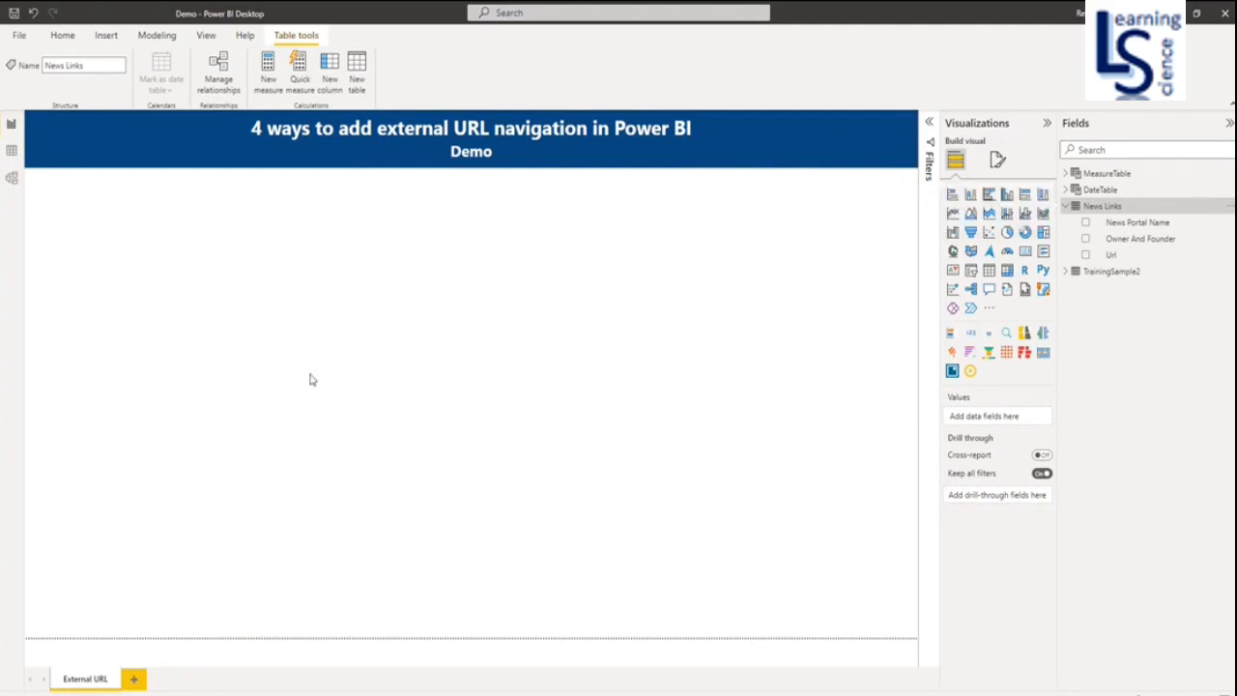
pyautogui.moveTo(11, 150)
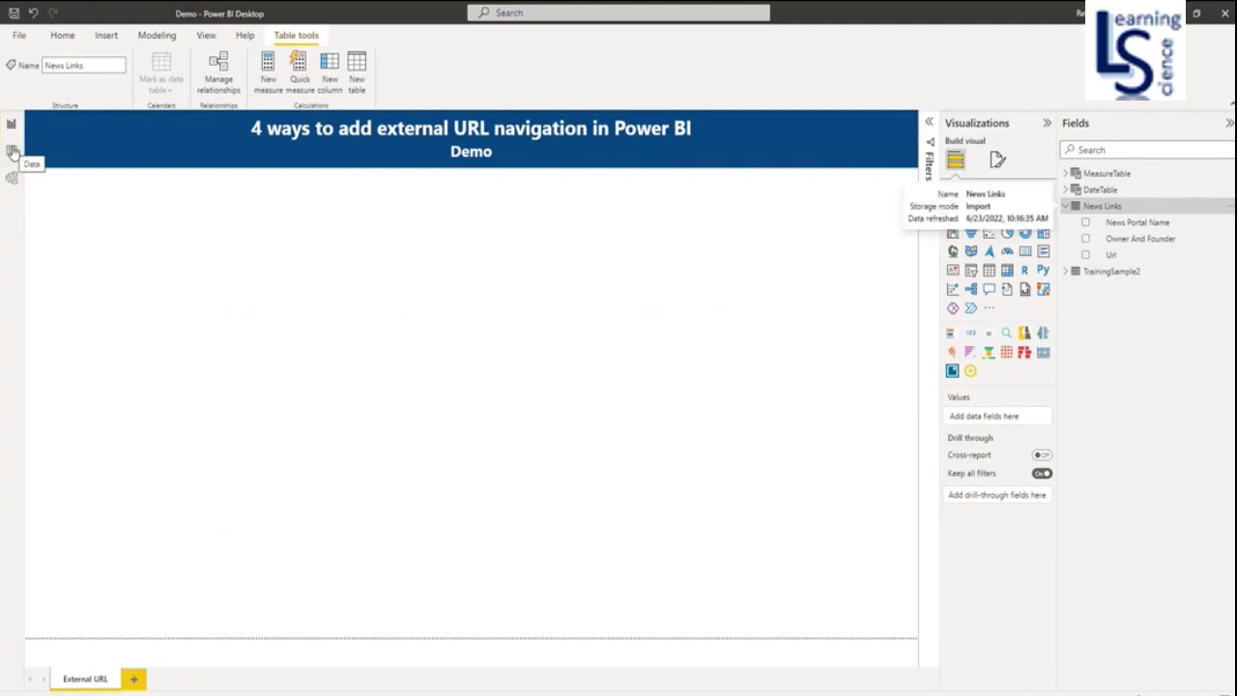
# Step: Inspect the News Links rows in Data view, then place an empty Table visual on the report
pyautogui.click(12, 153)
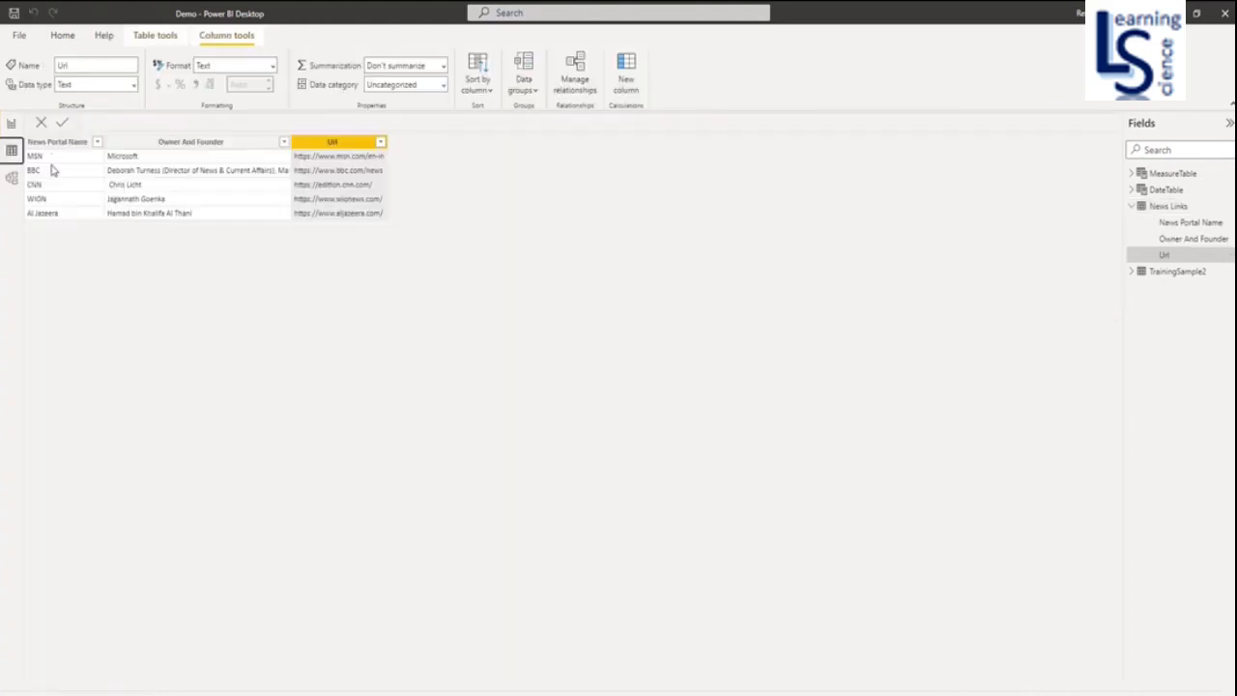
pyautogui.click(58, 141)
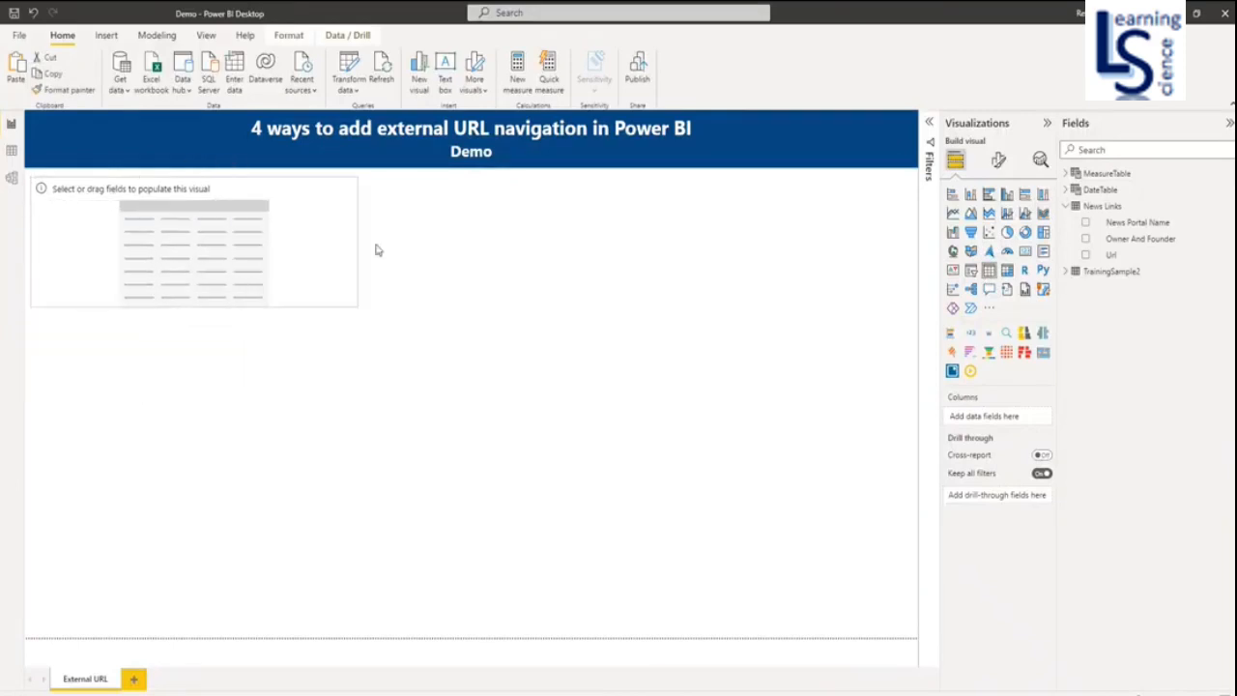
# Step: Widen the table visual and add News Portal Name, Owner And Founder and Url to it
pyautogui.click(193, 242)
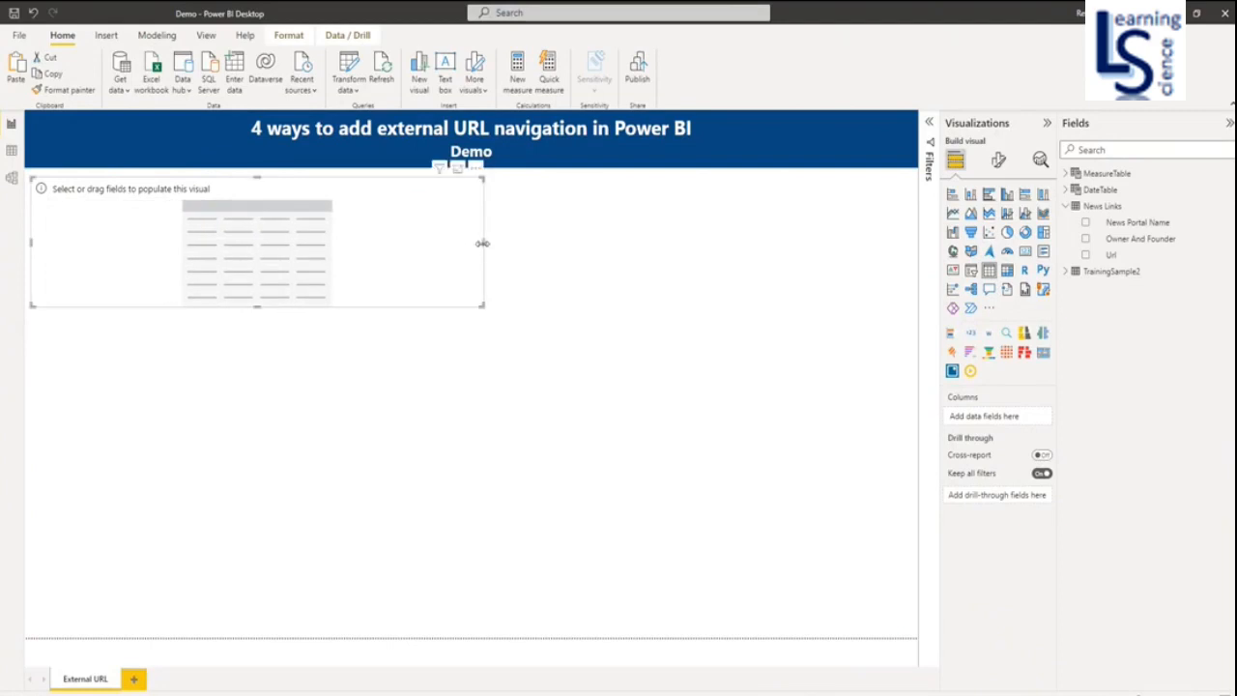
pyautogui.moveTo(483, 242); pyautogui.dragTo(464, 243)
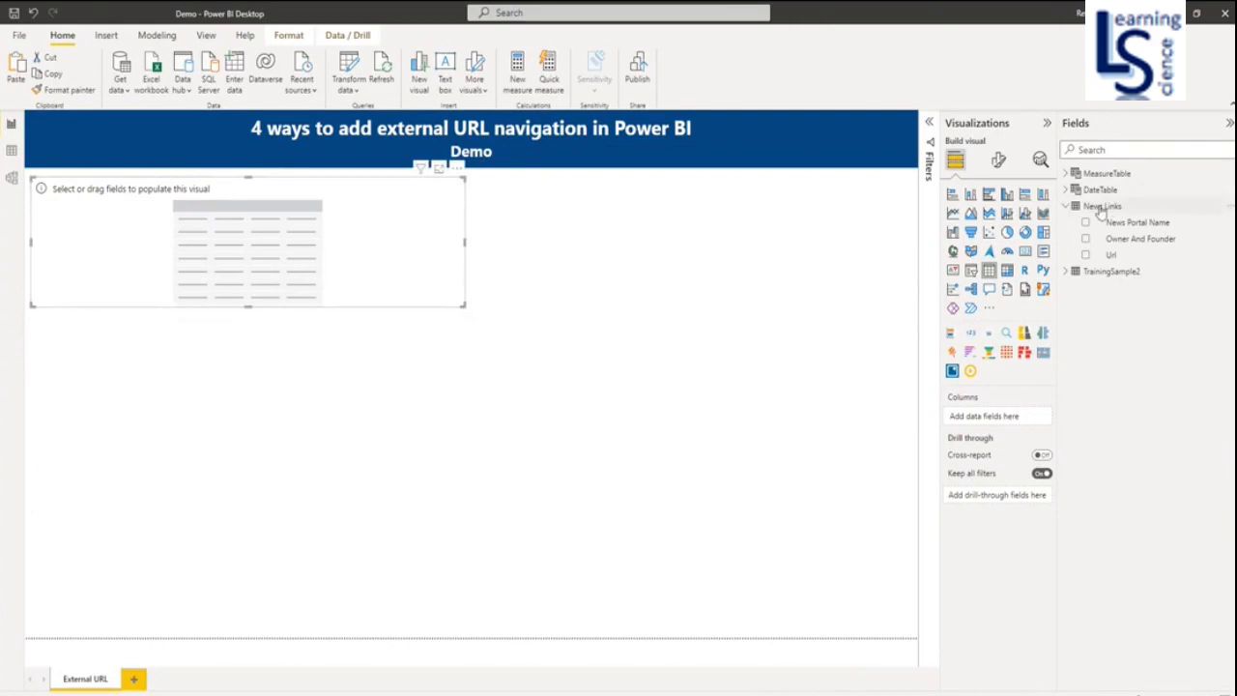
pyautogui.moveTo(1134, 223)
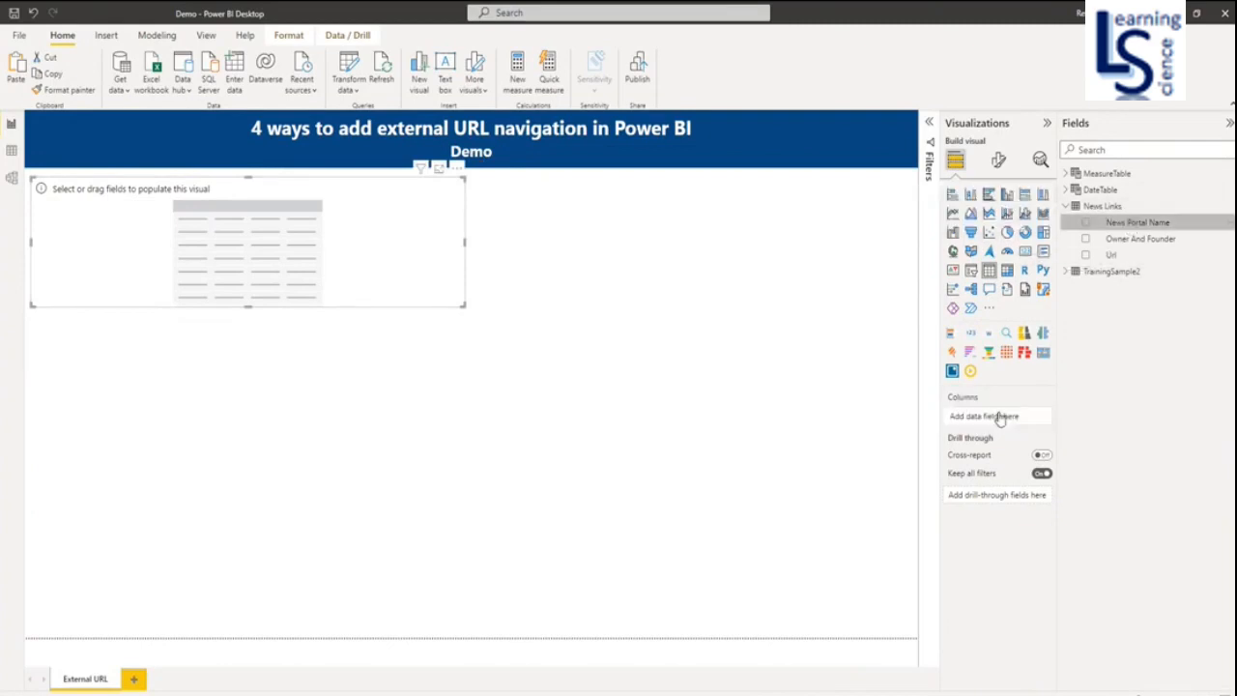
pyautogui.click(1090, 223)
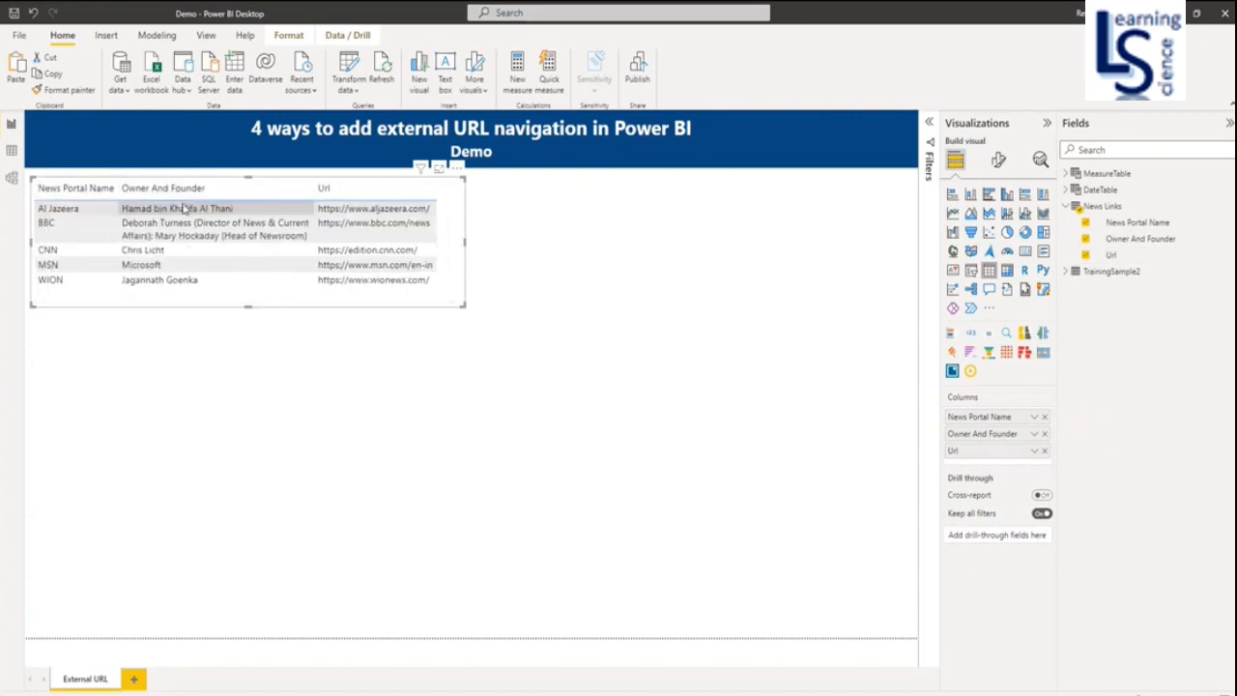
pyautogui.moveTo(476, 202)
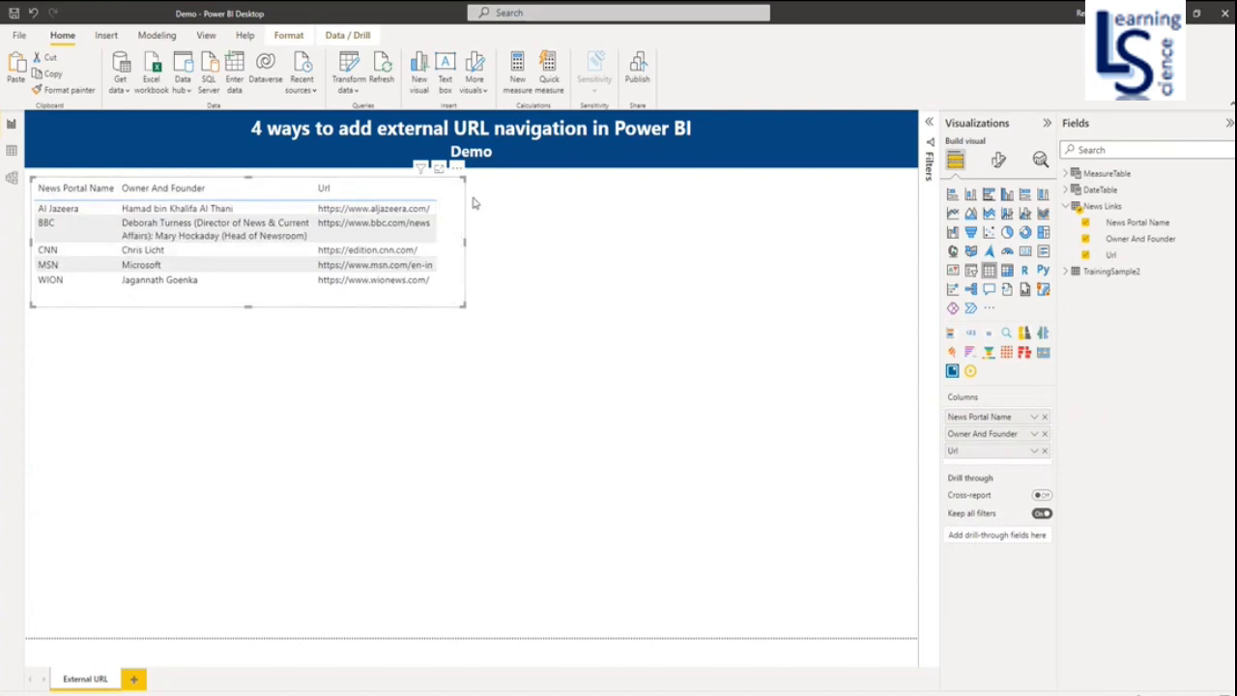
# Step: Review the table's General format options, collapse Visualizations, and confirm URLs are not clickable
pyautogui.click(999, 160)
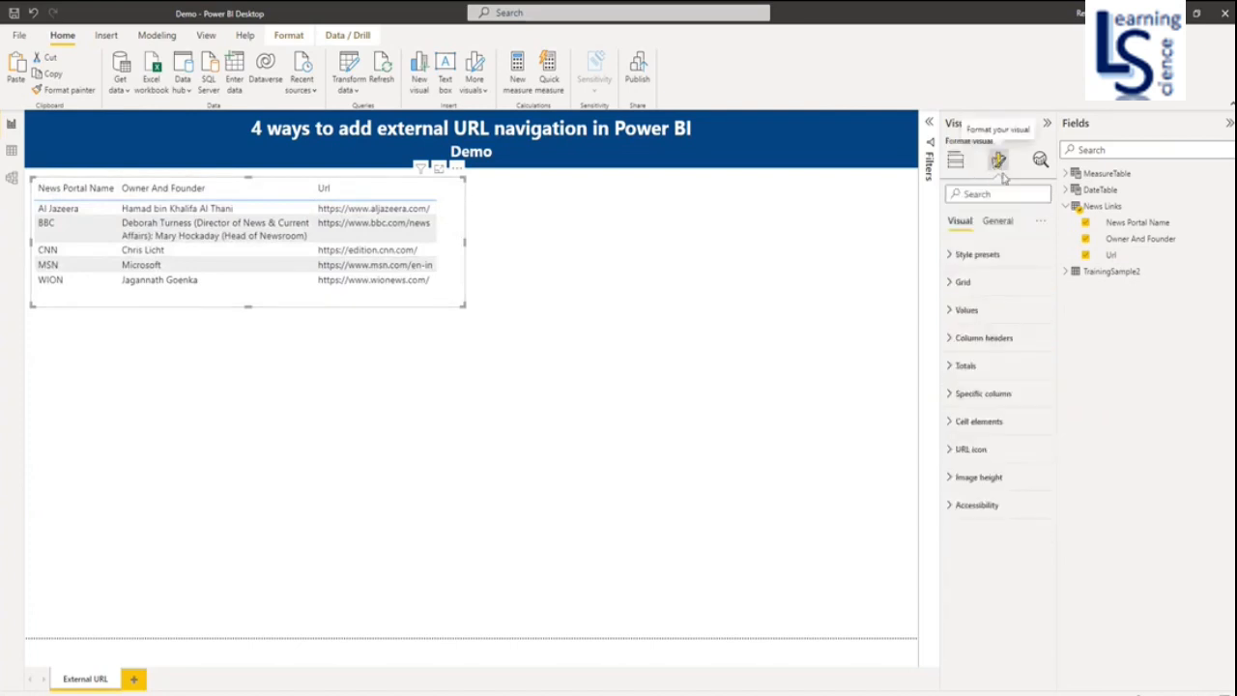
pyautogui.click(996, 220)
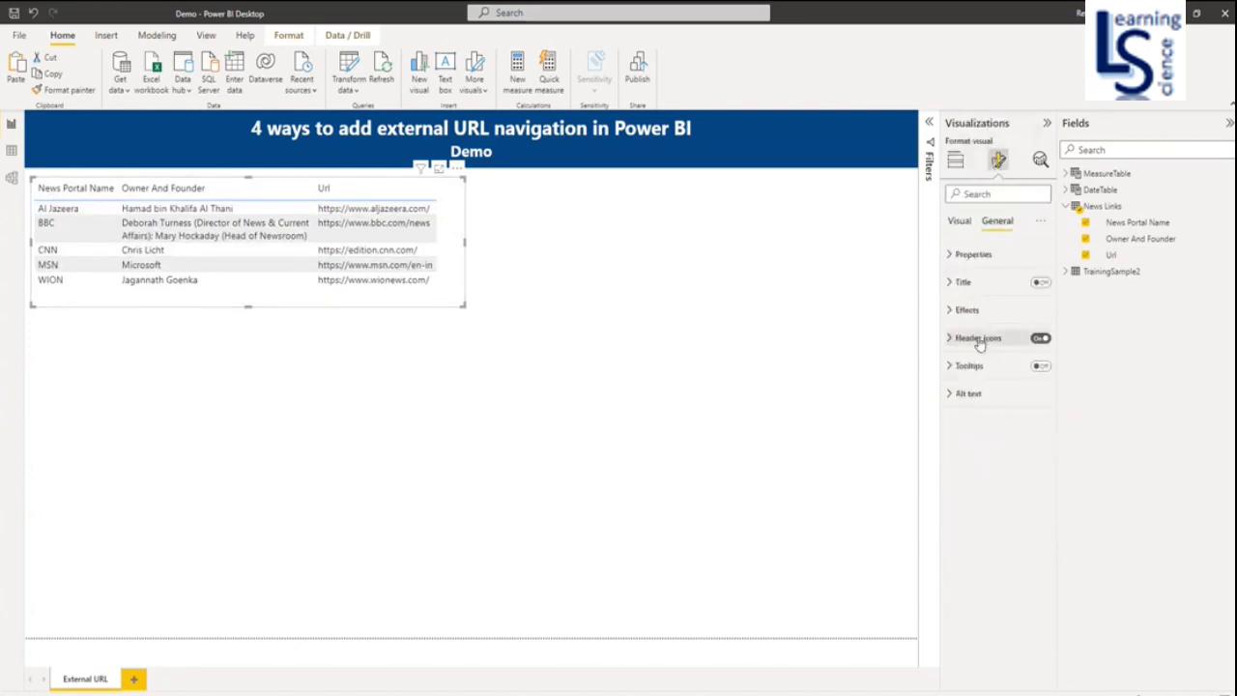
pyautogui.click(966, 309)
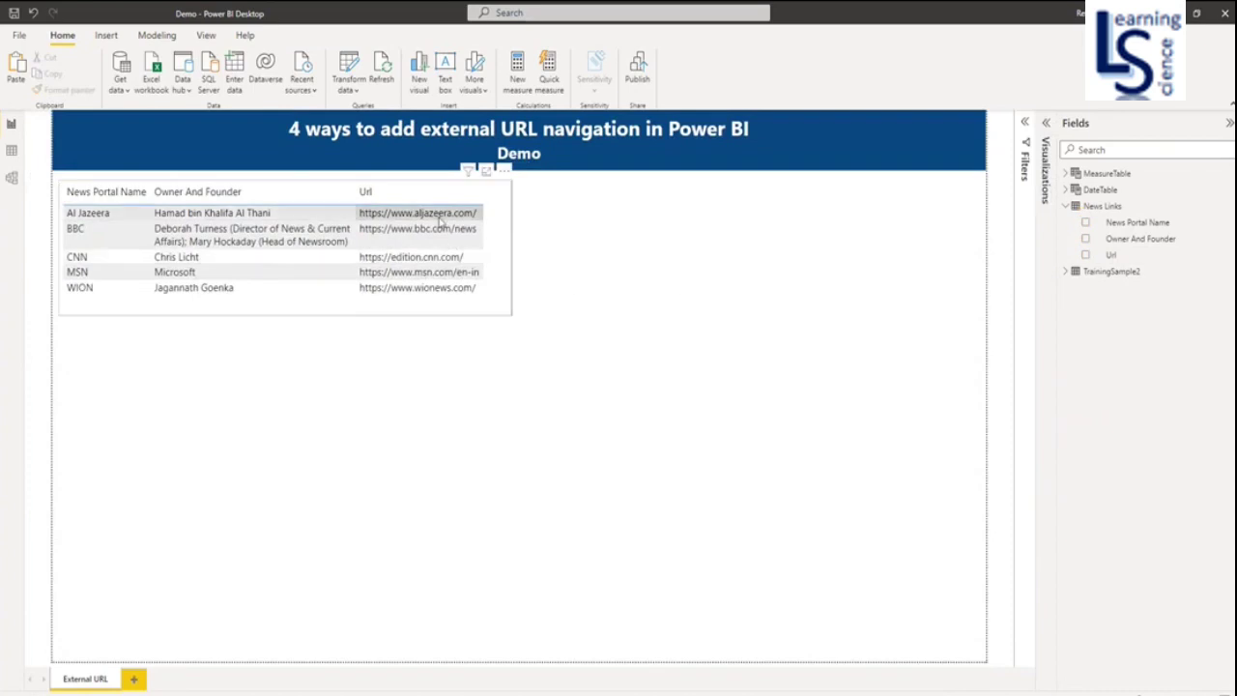
pyautogui.moveTo(416, 213)
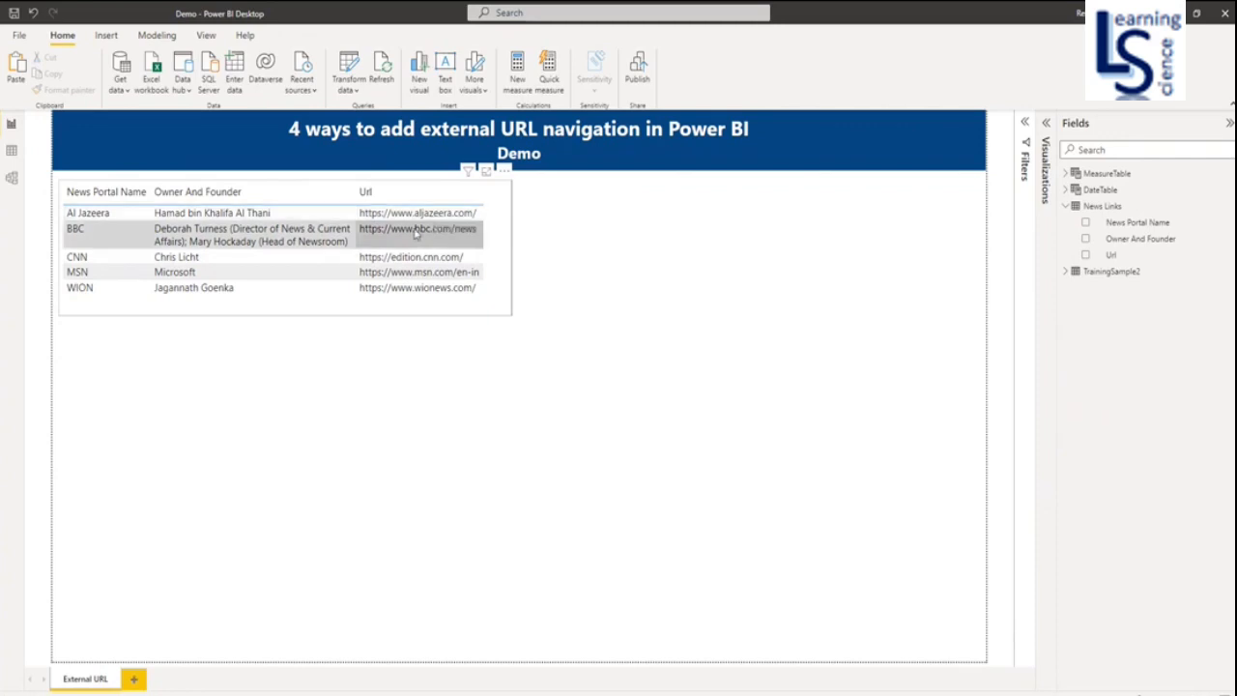
pyautogui.moveTo(428, 235)
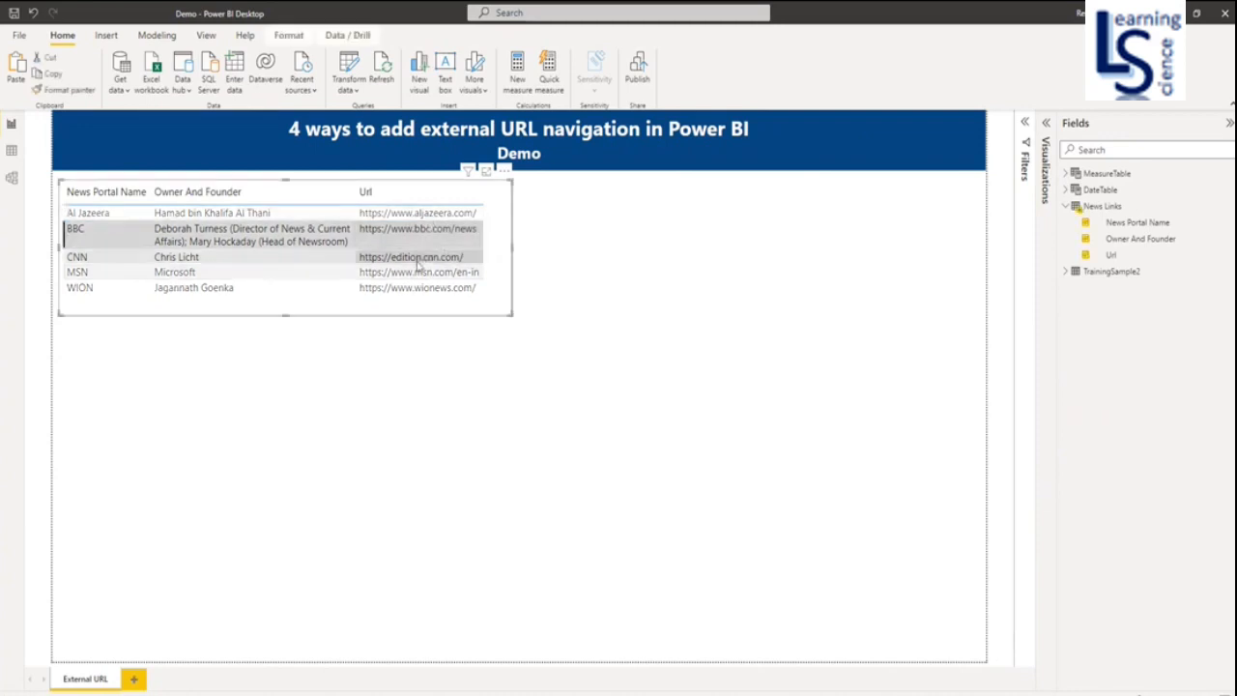
pyautogui.click(415, 213)
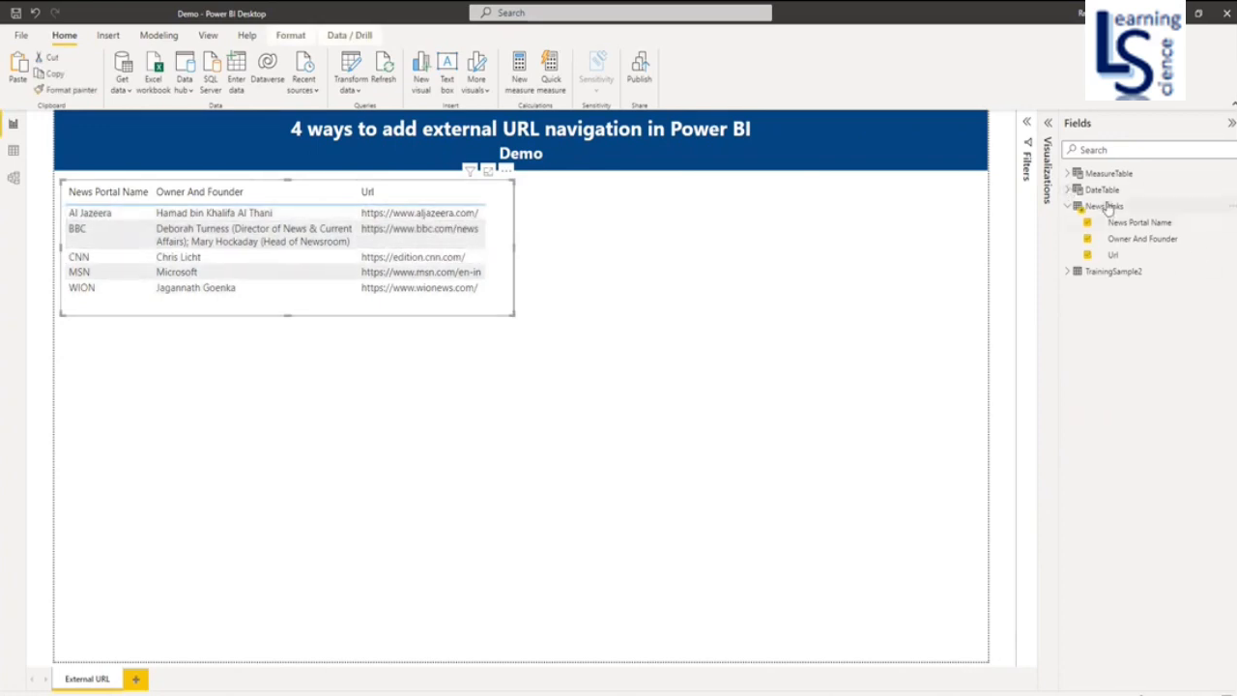
# Step: Set the Url column's data category to Web URL and test a portal link
pyautogui.click(1115, 254)
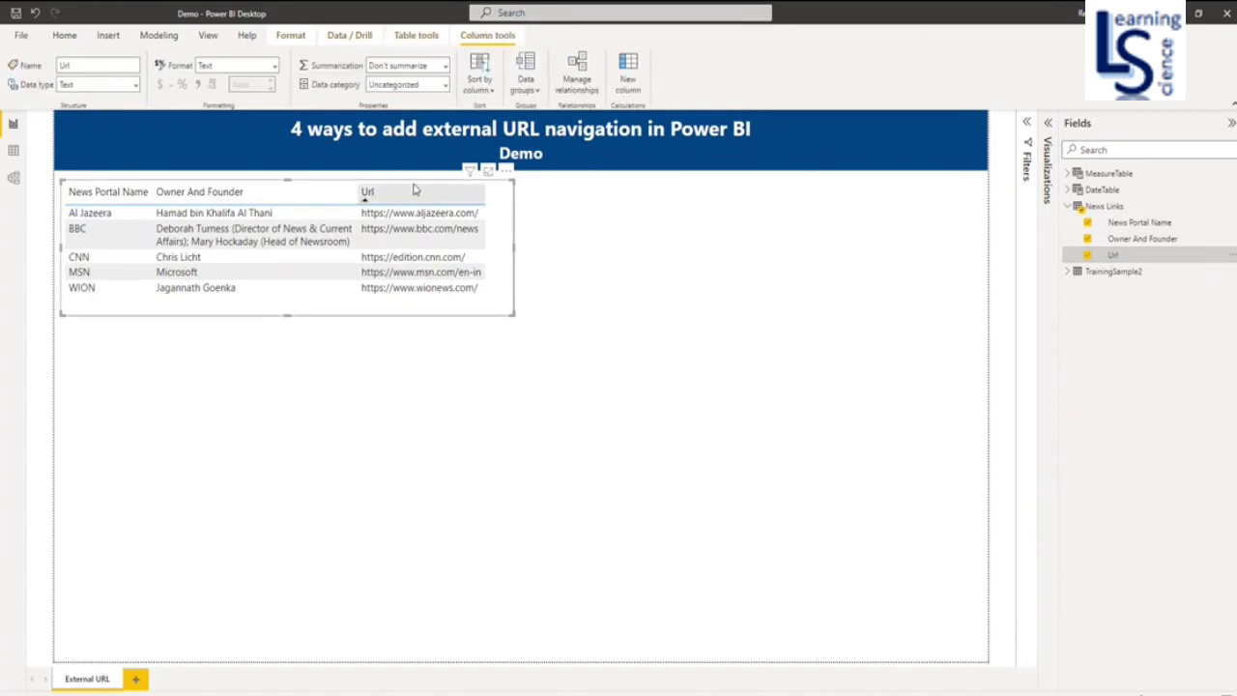
pyautogui.moveTo(1123, 254)
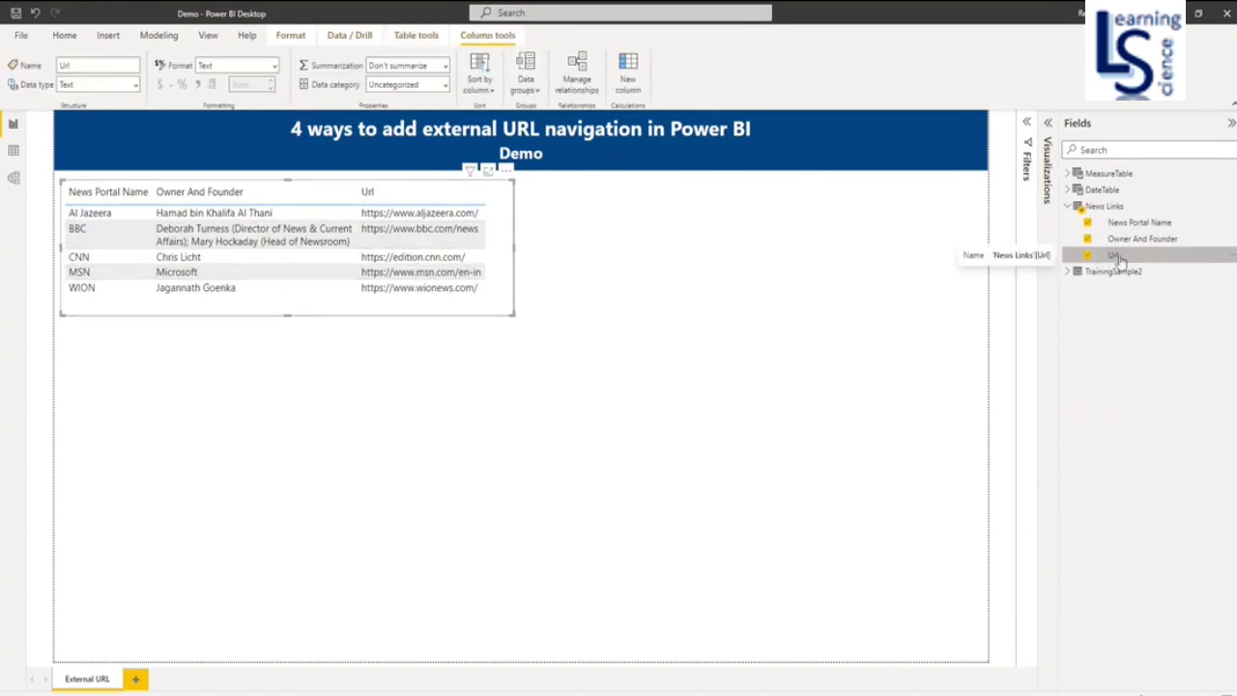
pyautogui.click(487, 36)
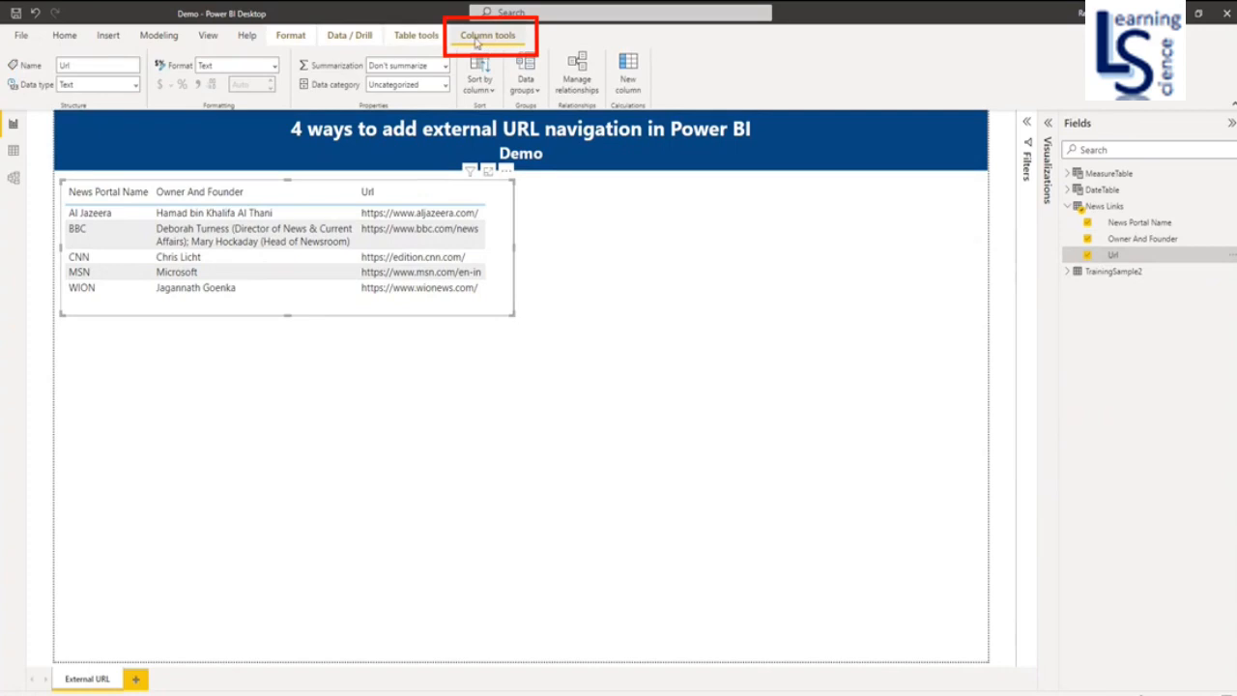
pyautogui.moveTo(515, 45)
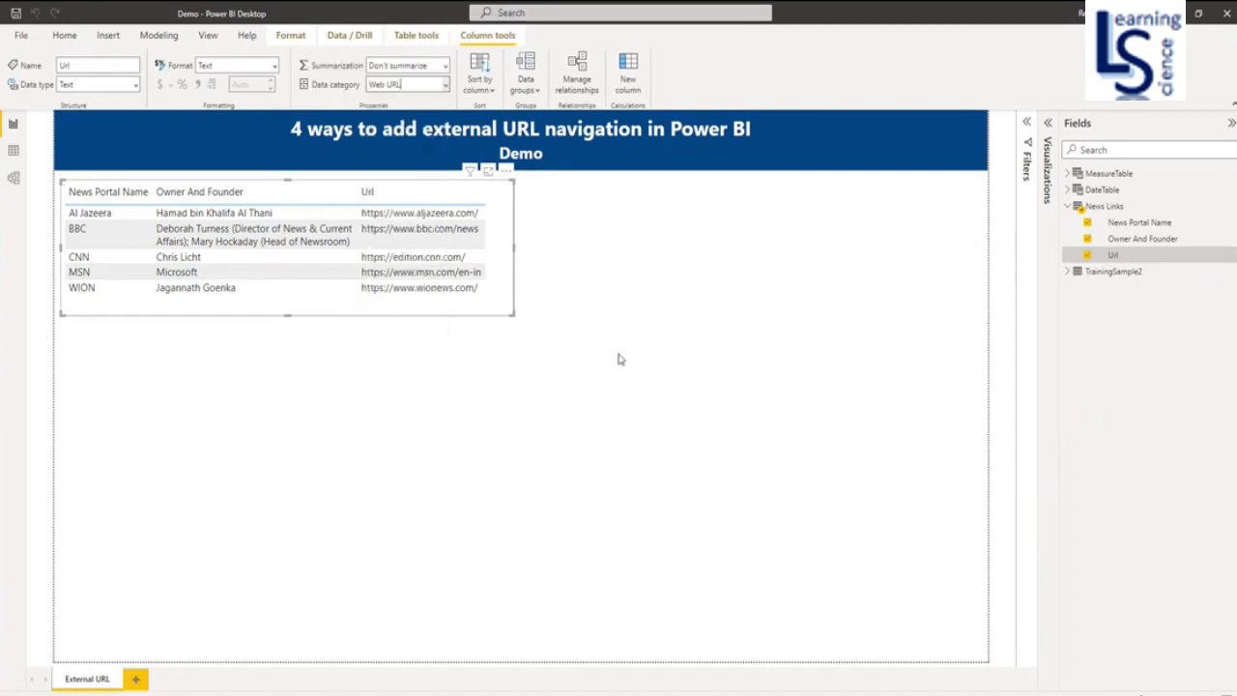
pyautogui.click(406, 84)
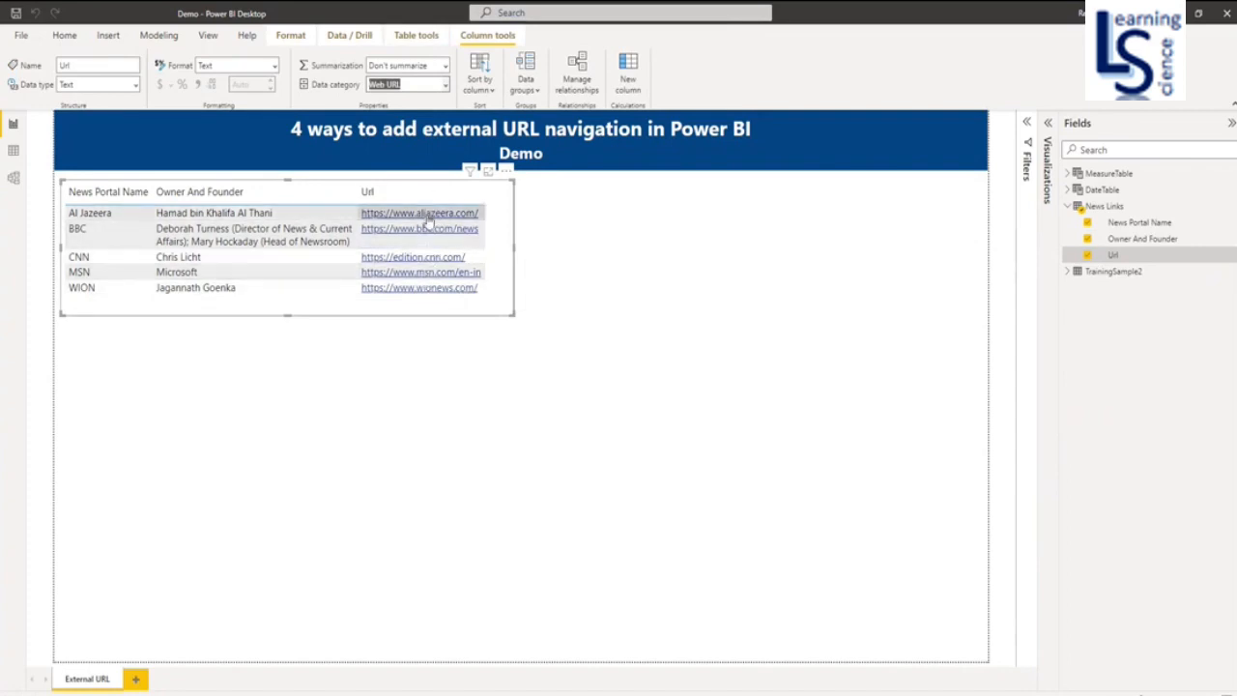
pyautogui.click(420, 213)
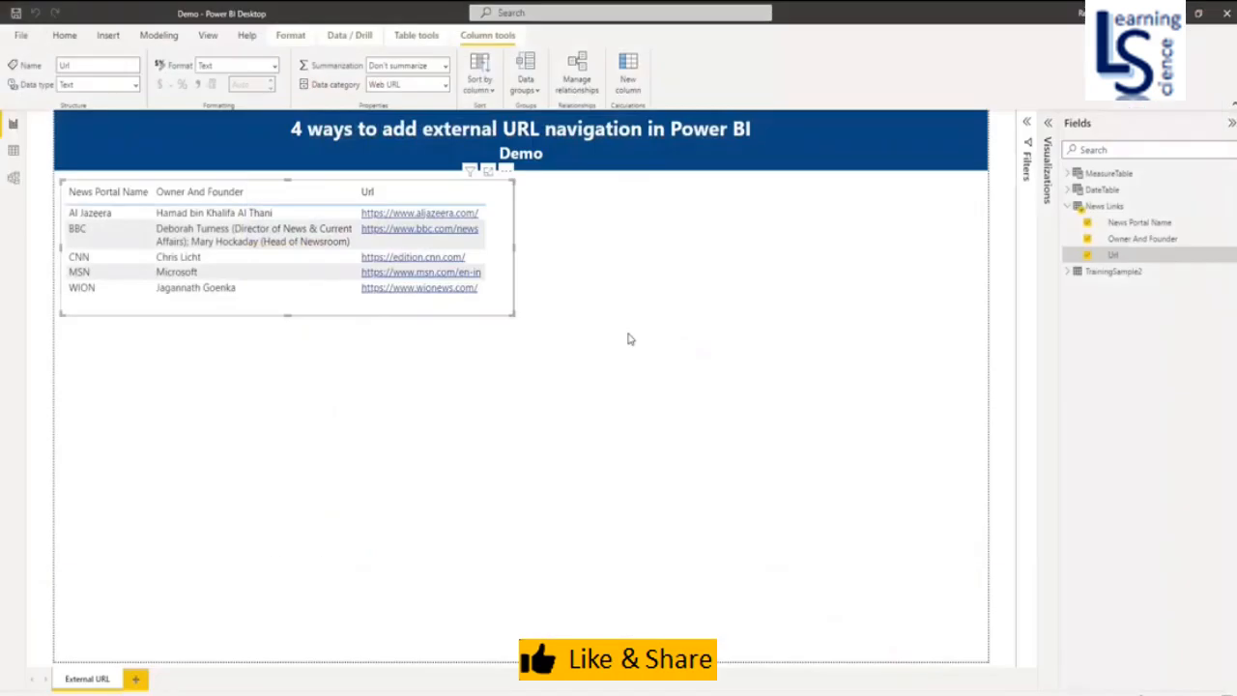
pyautogui.moveTo(560, 351)
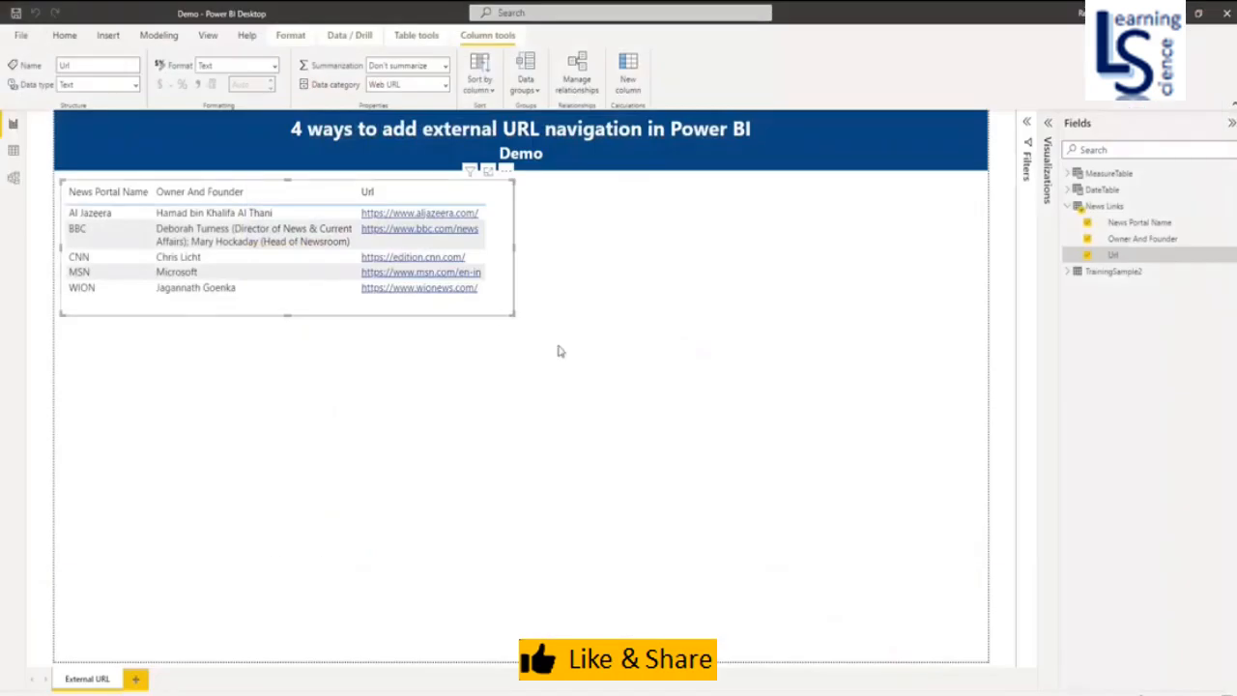
pyautogui.moveTo(637, 388)
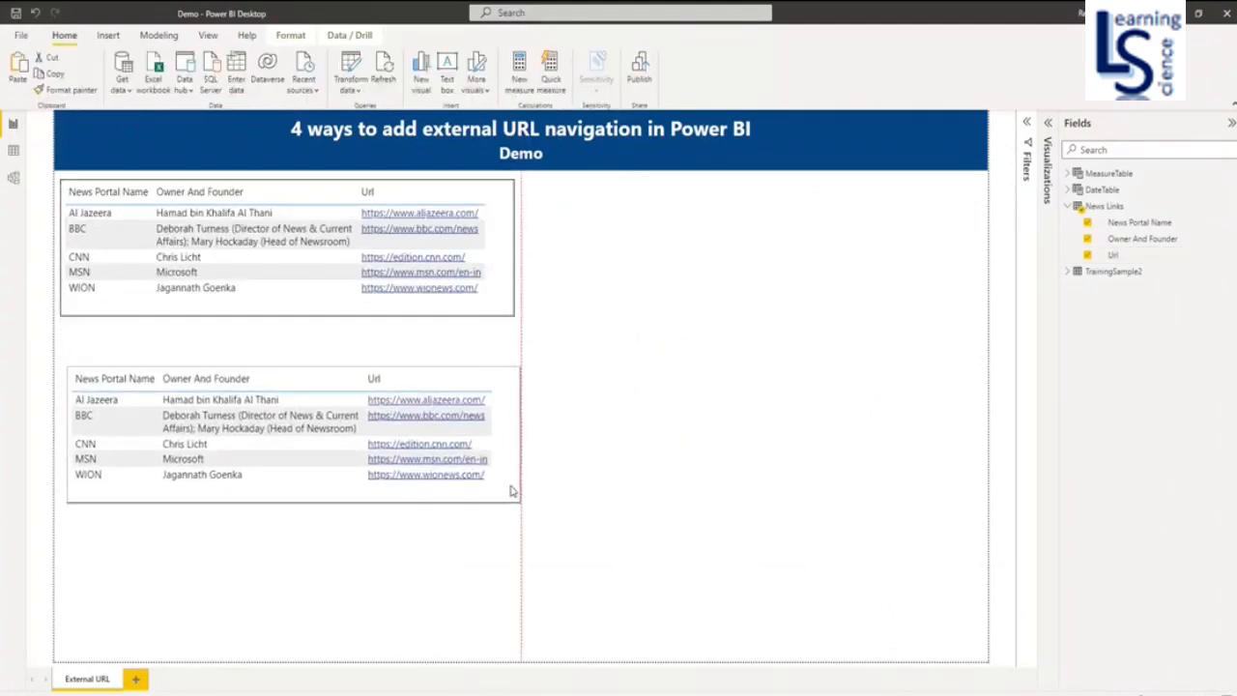
# Step: Select the duplicated hyperlink table placed below the original
pyautogui.click(419, 398)
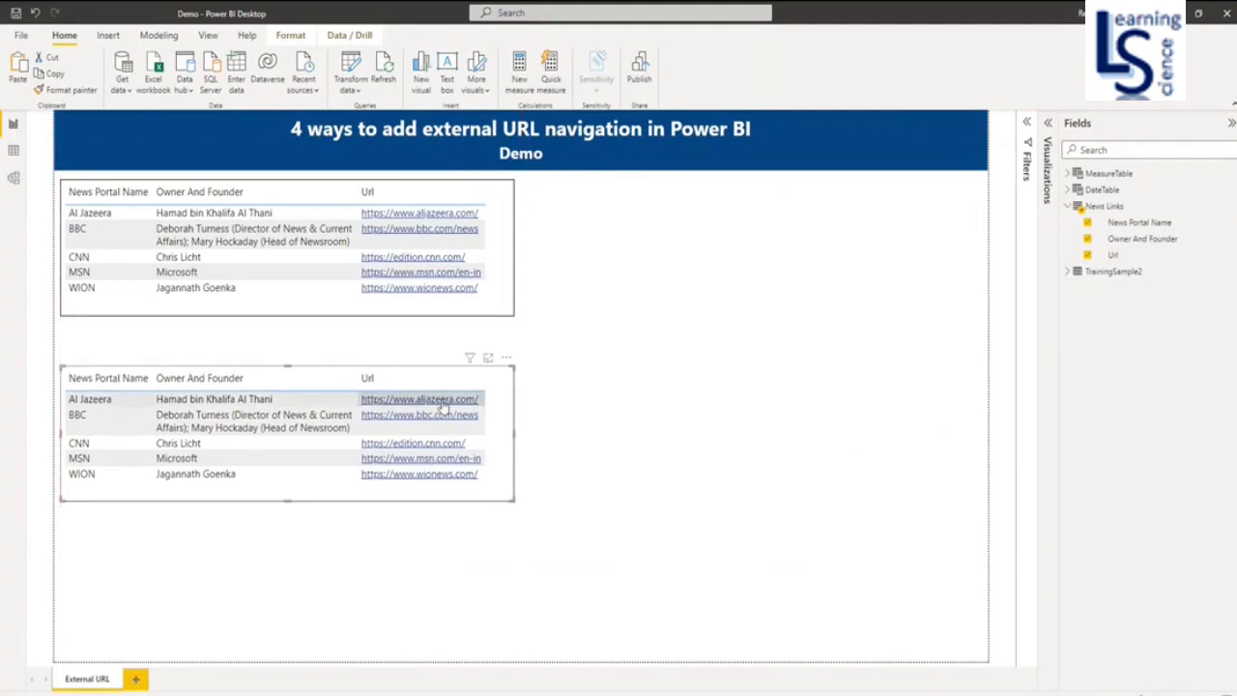
pyautogui.moveTo(375, 400)
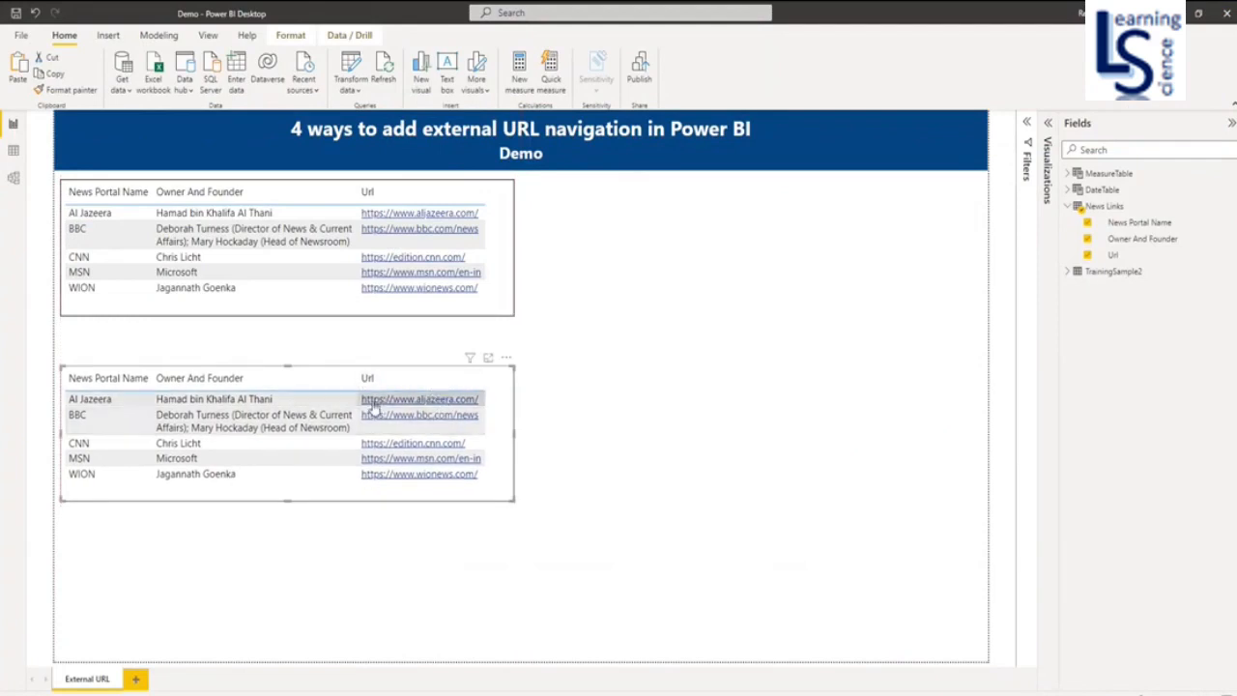
pyautogui.moveTo(376, 401)
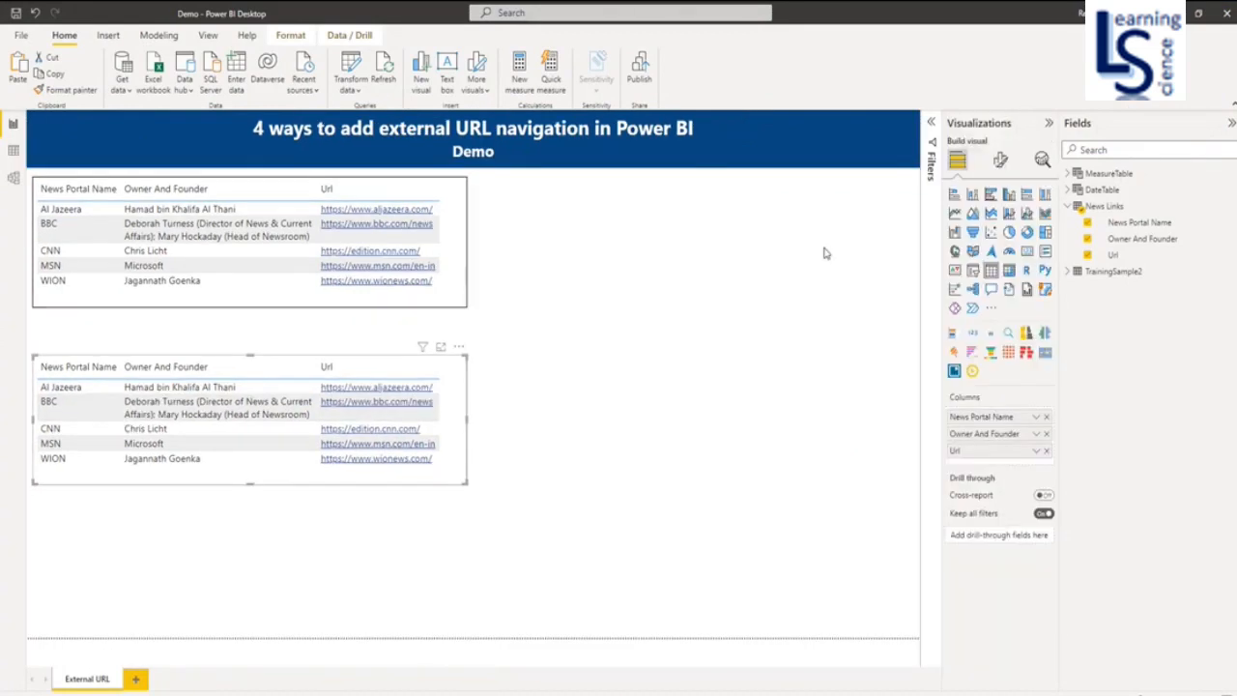
pyautogui.moveTo(1030, 143)
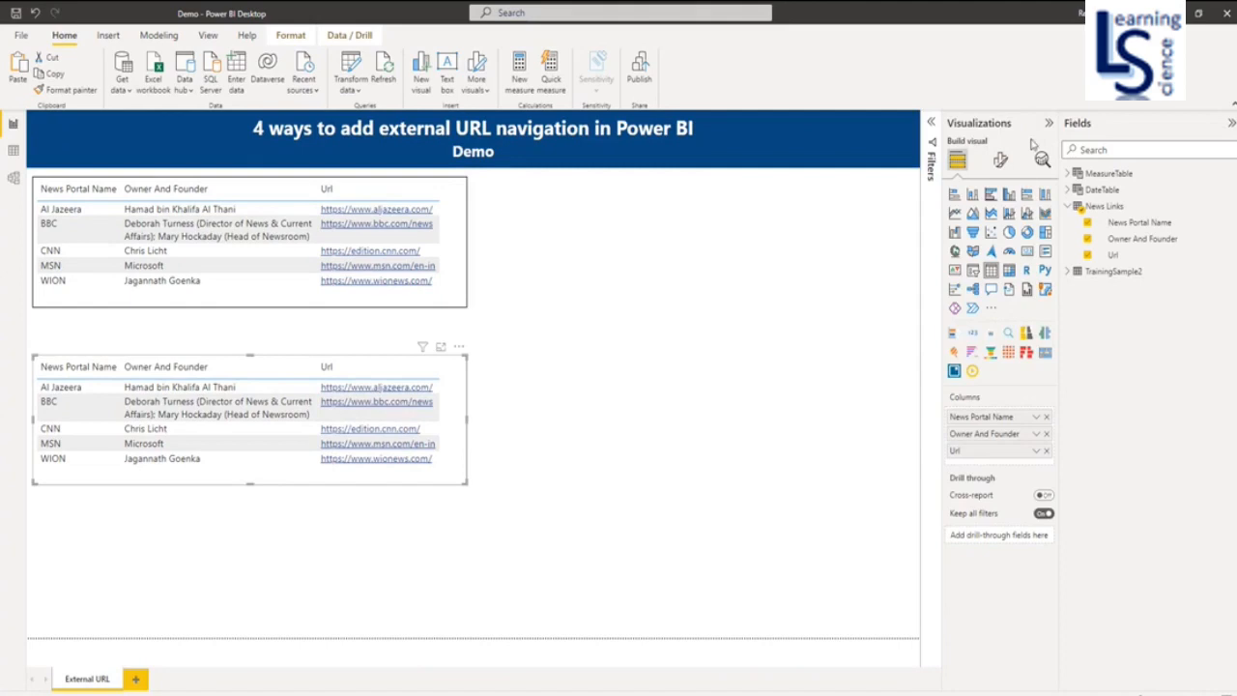
pyautogui.moveTo(1000, 161)
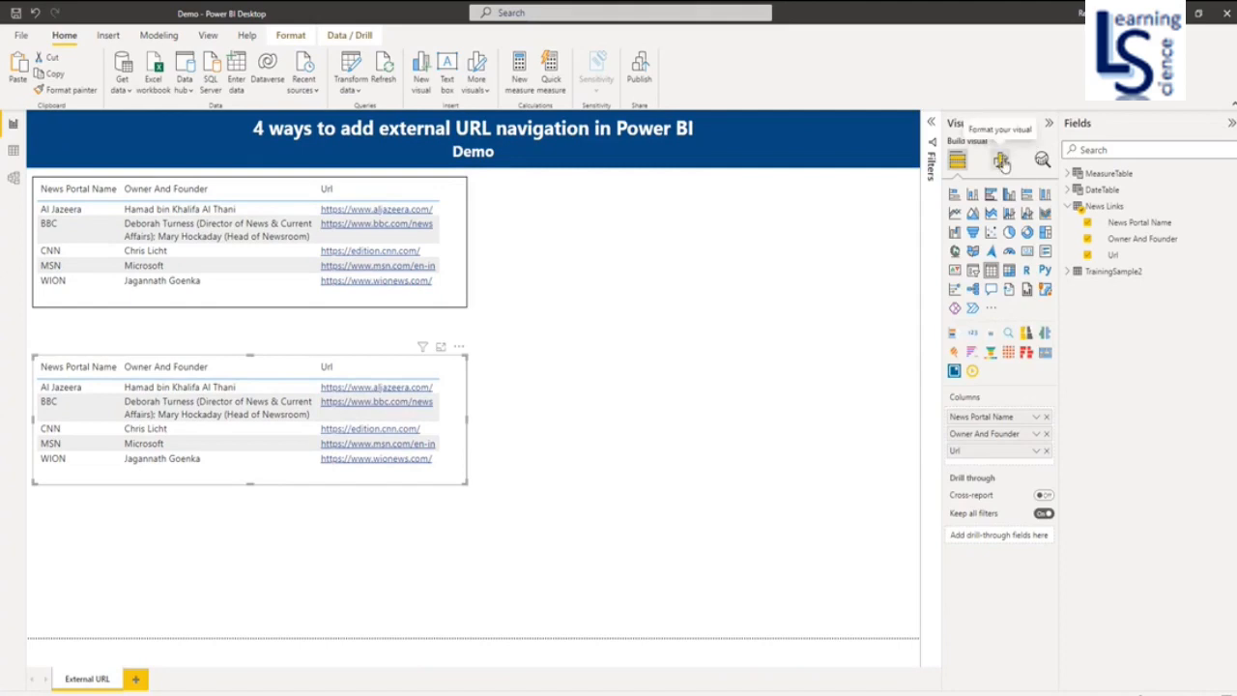
# Step: Switch on URL icon Values in the copied table's Format visual settings
pyautogui.click(1001, 160)
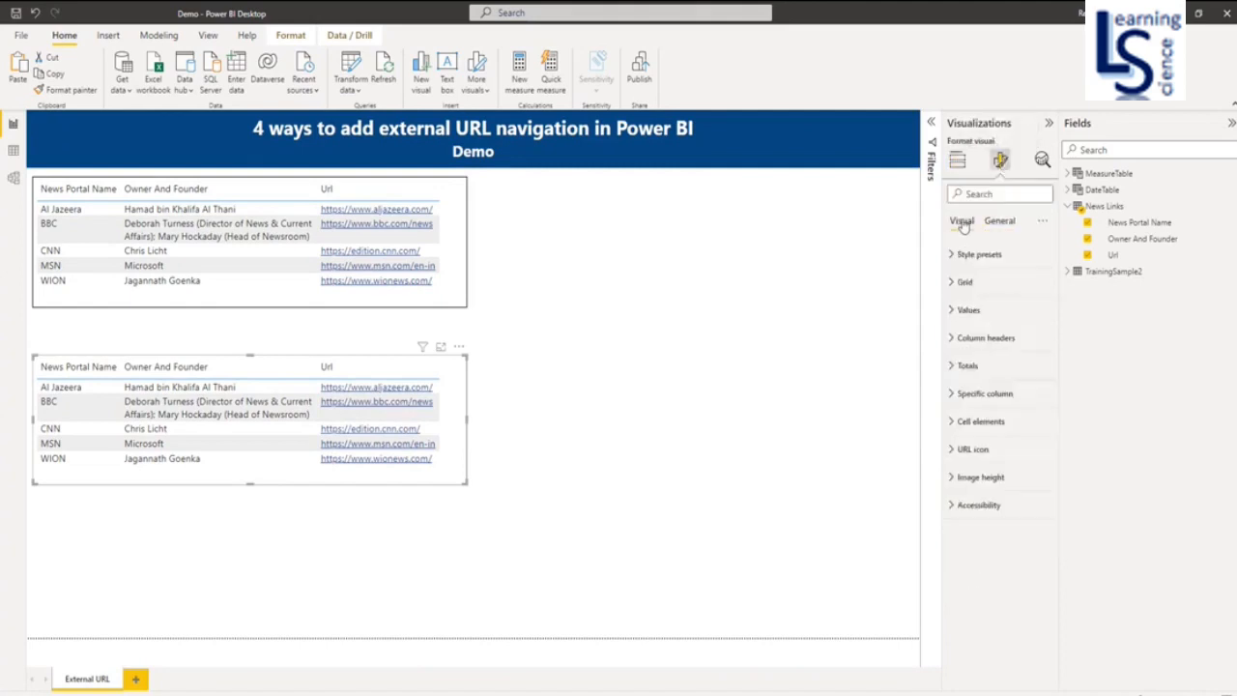
pyautogui.moveTo(985, 456)
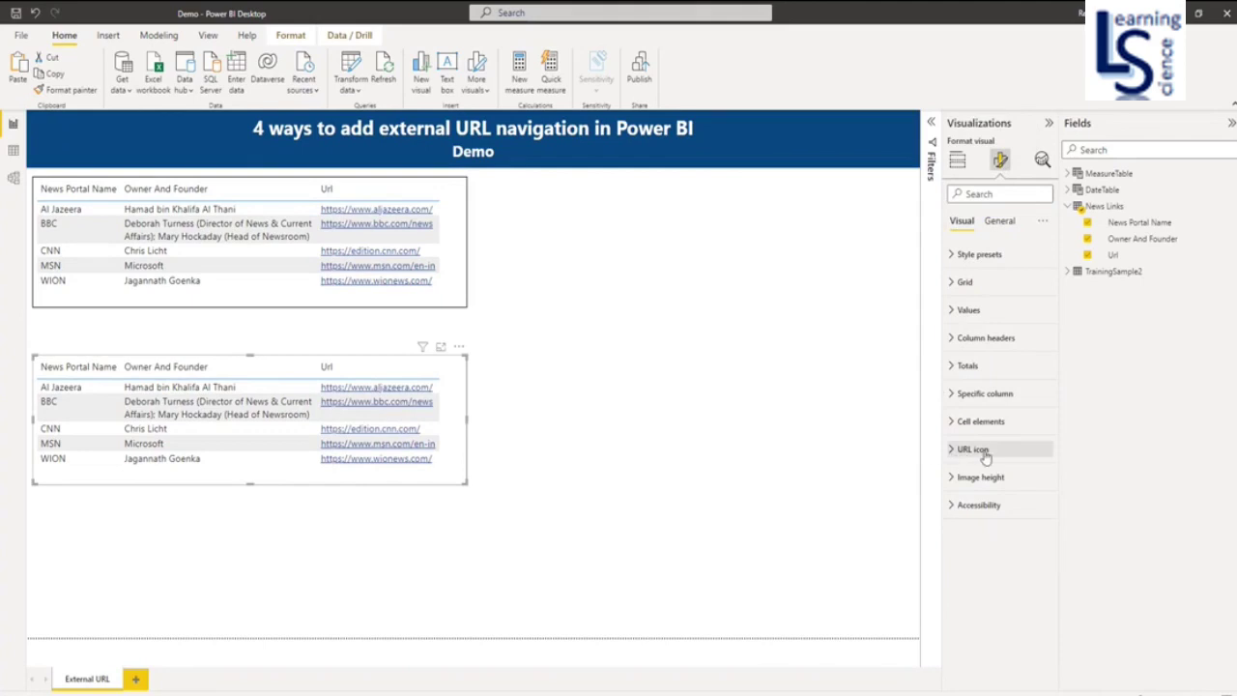
pyautogui.click(971, 449)
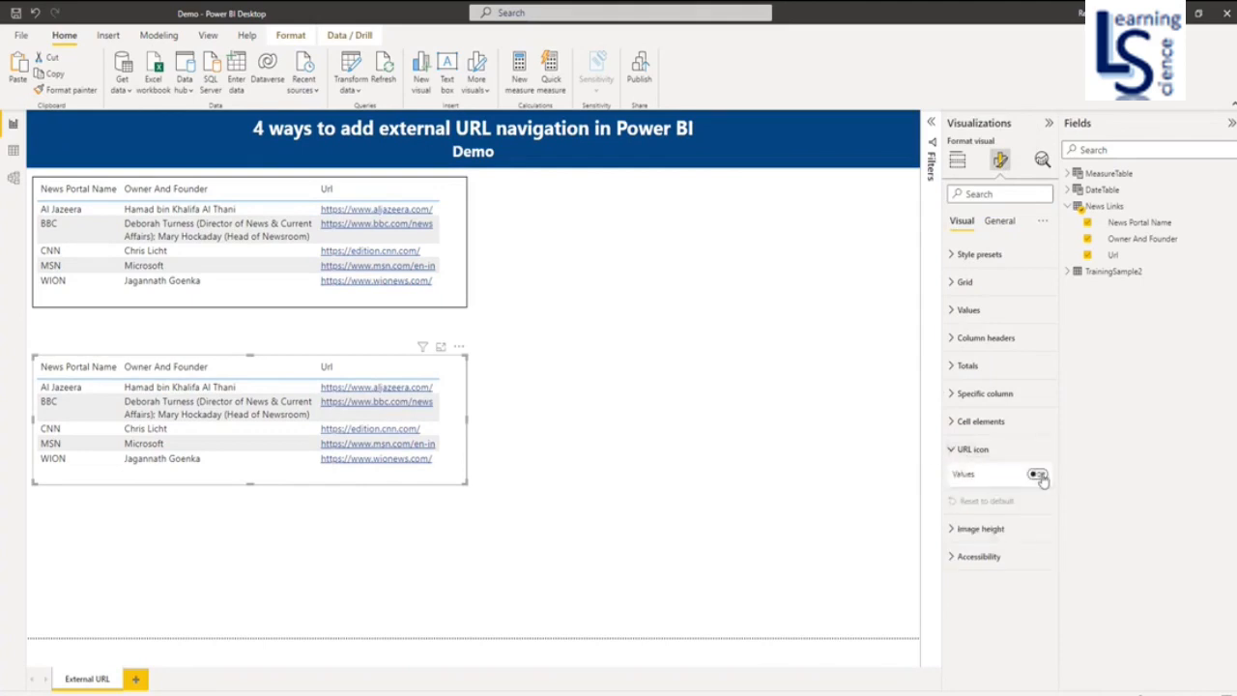
pyautogui.click(1039, 474)
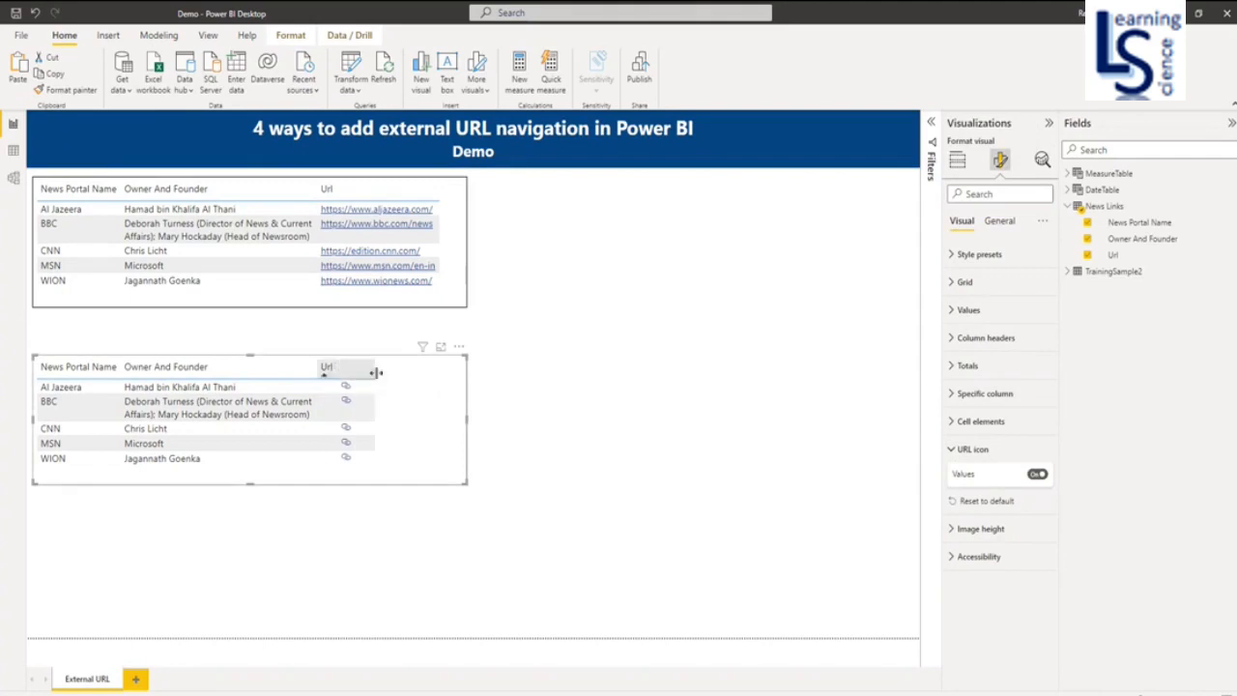
pyautogui.moveTo(351, 387)
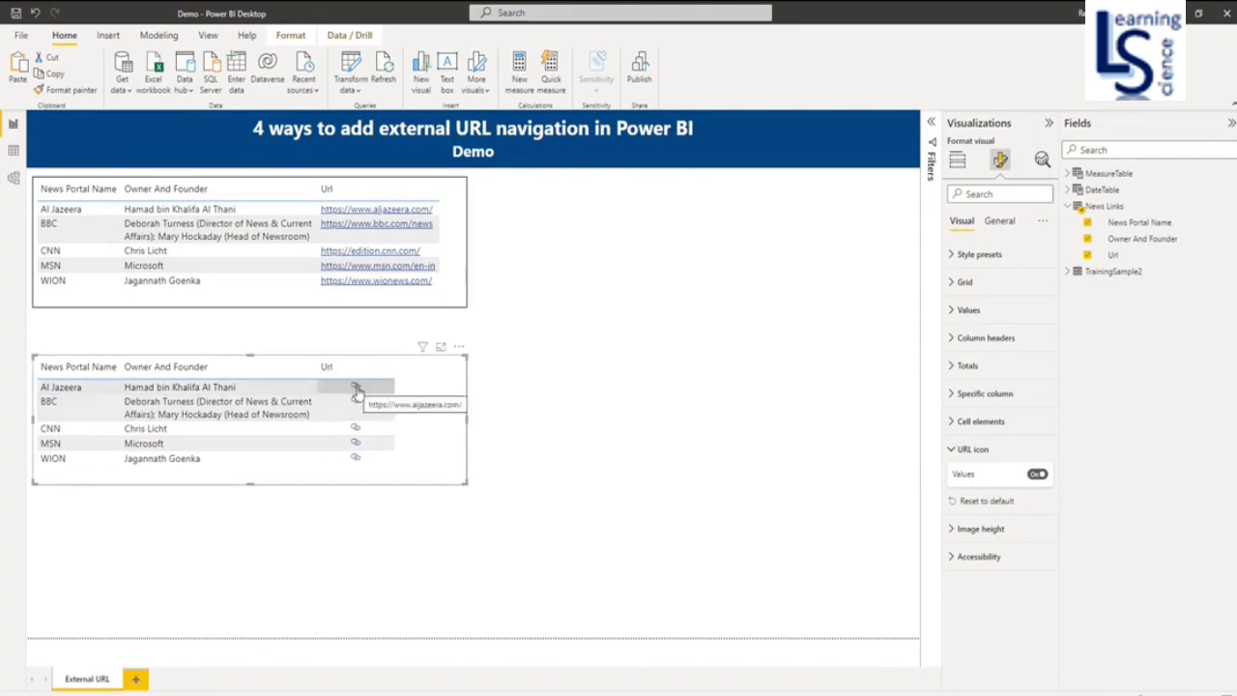
pyautogui.moveTo(356, 432)
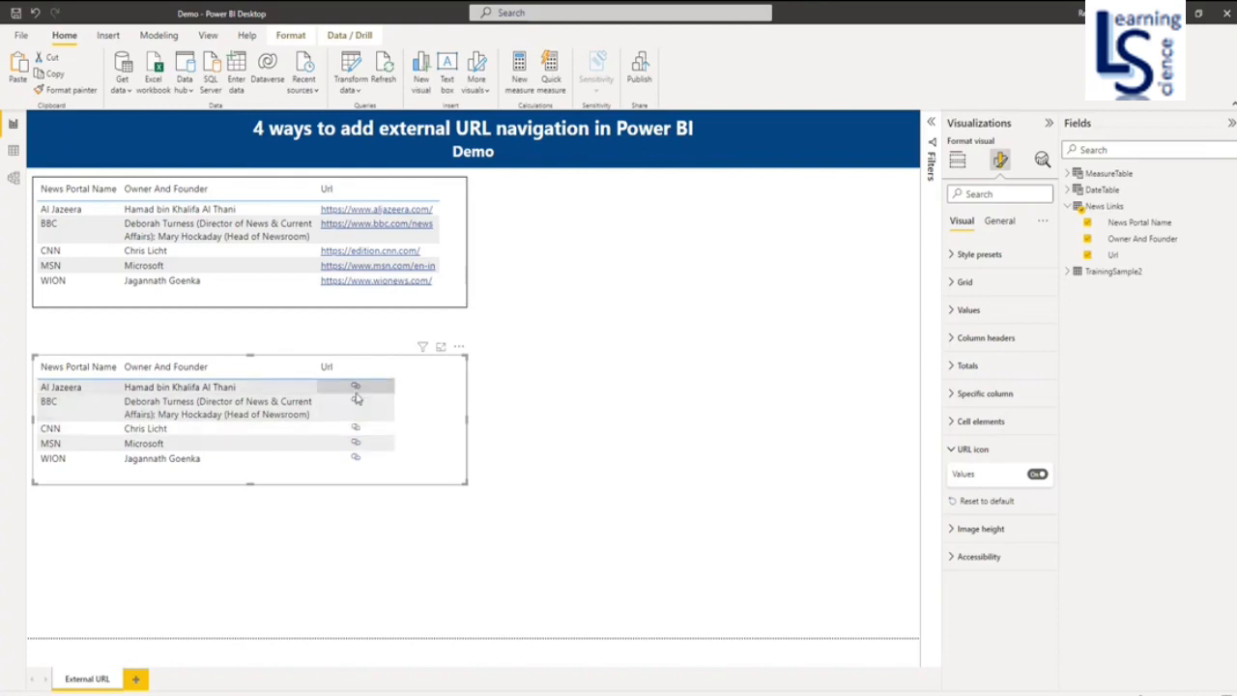
# Step: Select the icon table so it can be copied as a third table
pyautogui.click(355, 402)
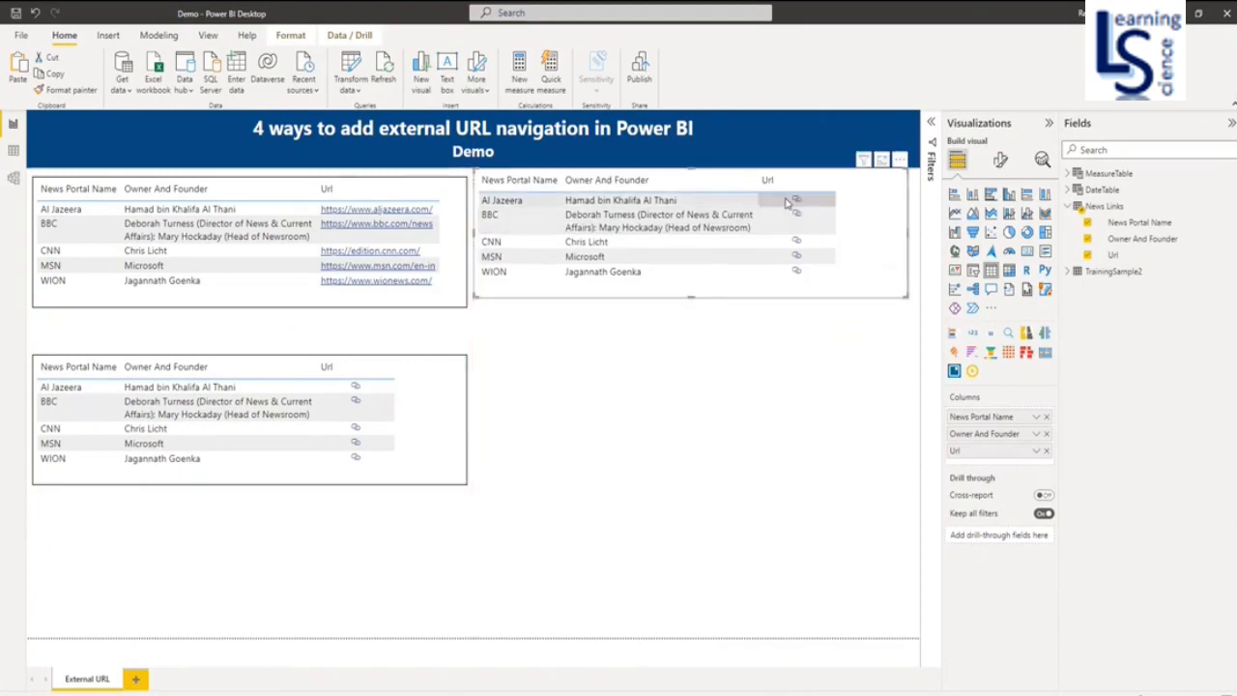
pyautogui.moveTo(800, 275)
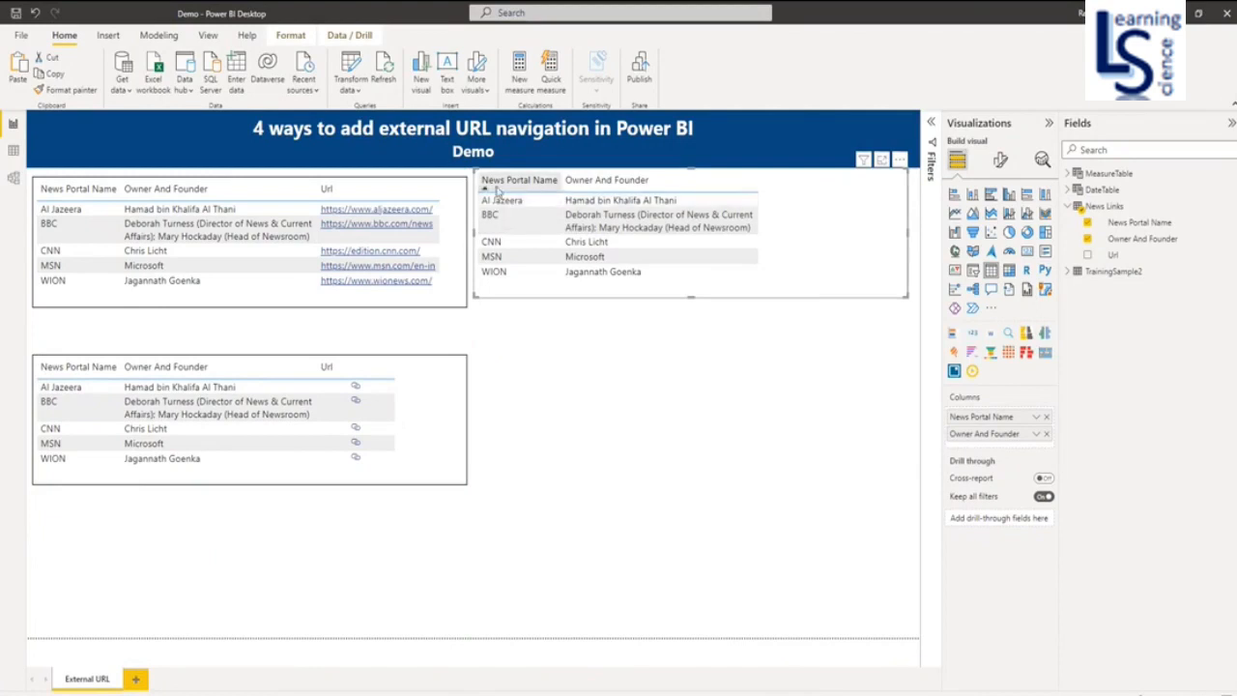
pyautogui.moveTo(509, 203)
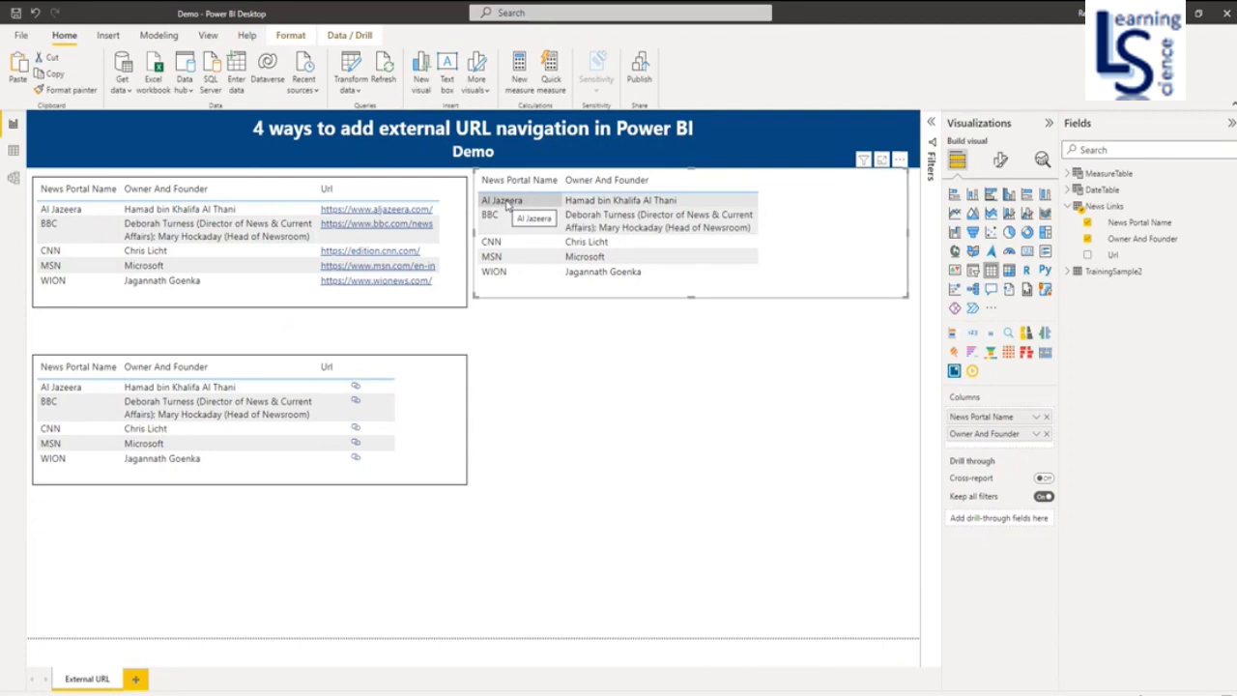
pyautogui.moveTo(832, 268)
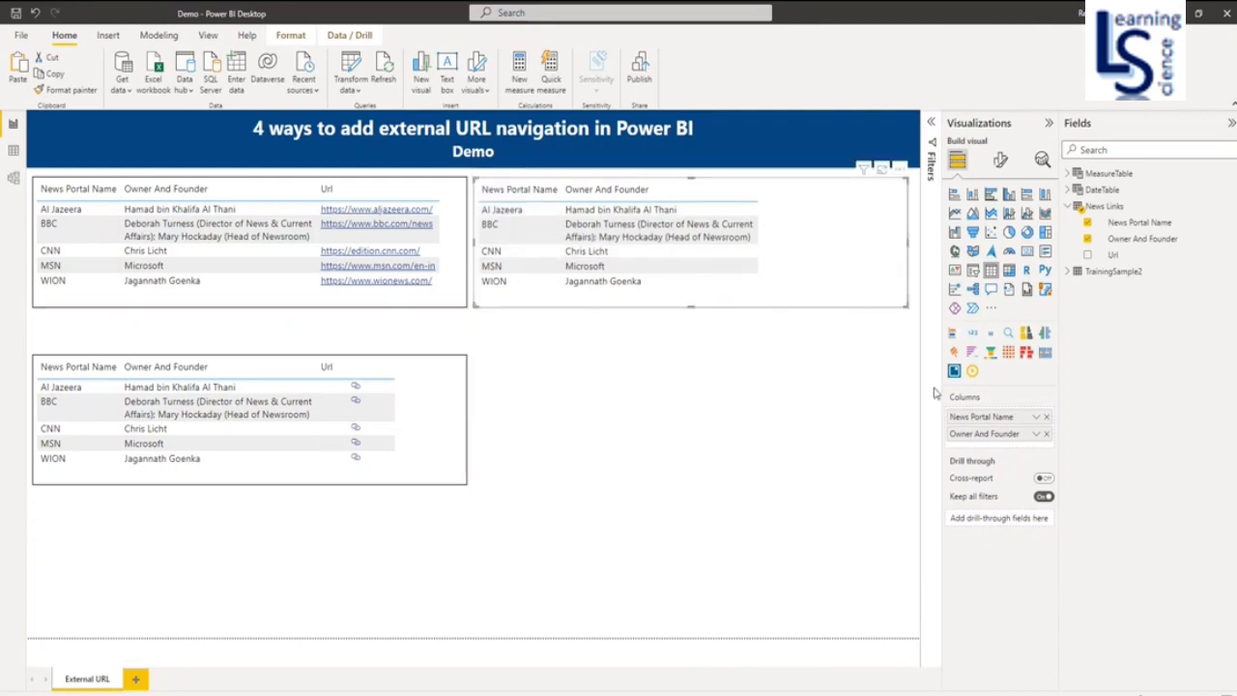
pyautogui.moveTo(1043, 422)
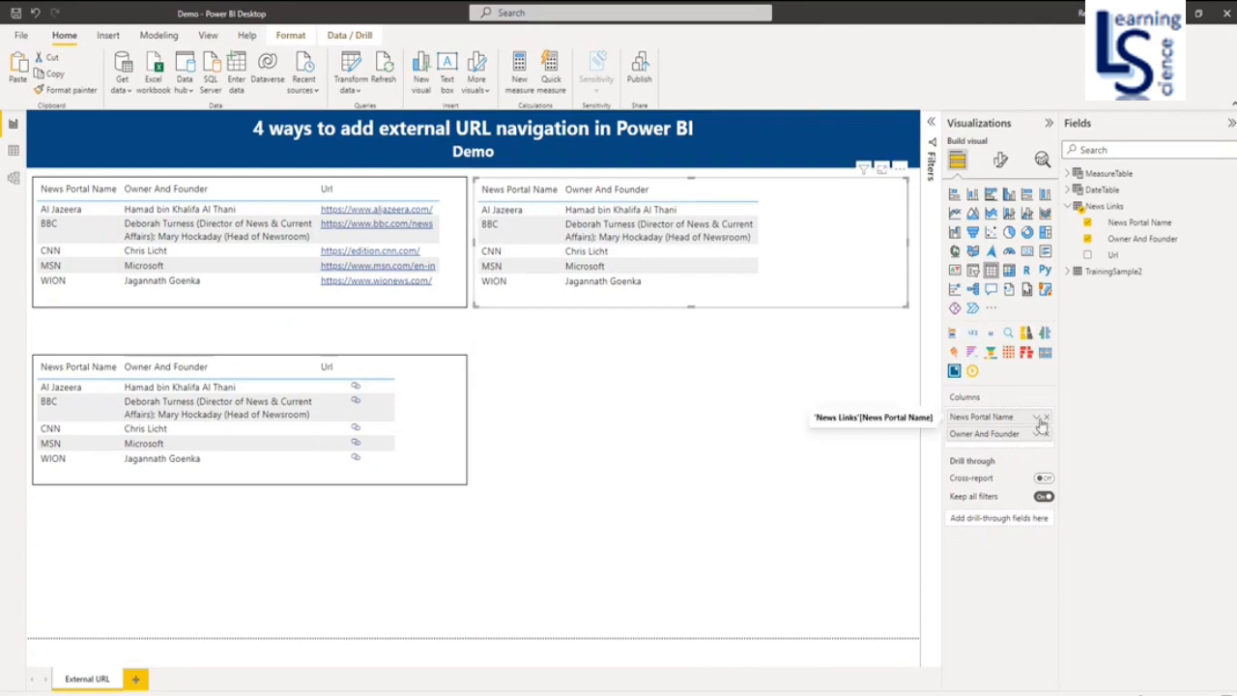
# Step: Apply Web URL conditional formatting to News Portal Name, based on the News Links Url field
pyautogui.click(1045, 416)
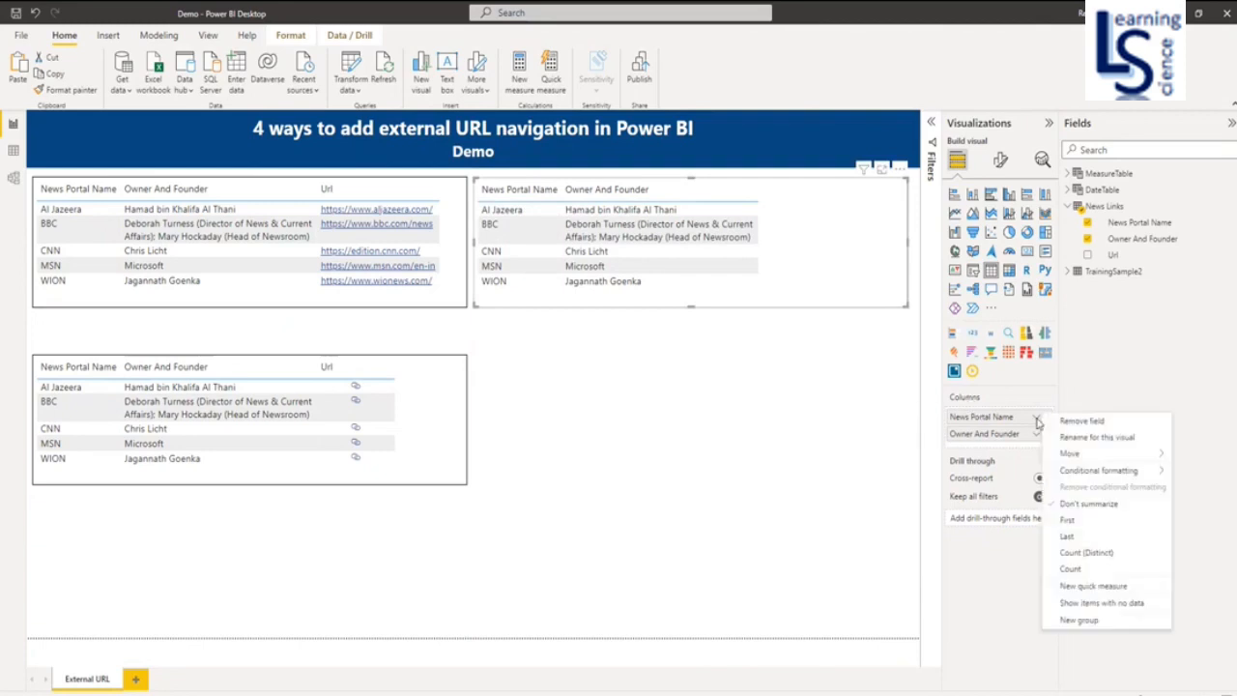
pyautogui.moveTo(1098, 471)
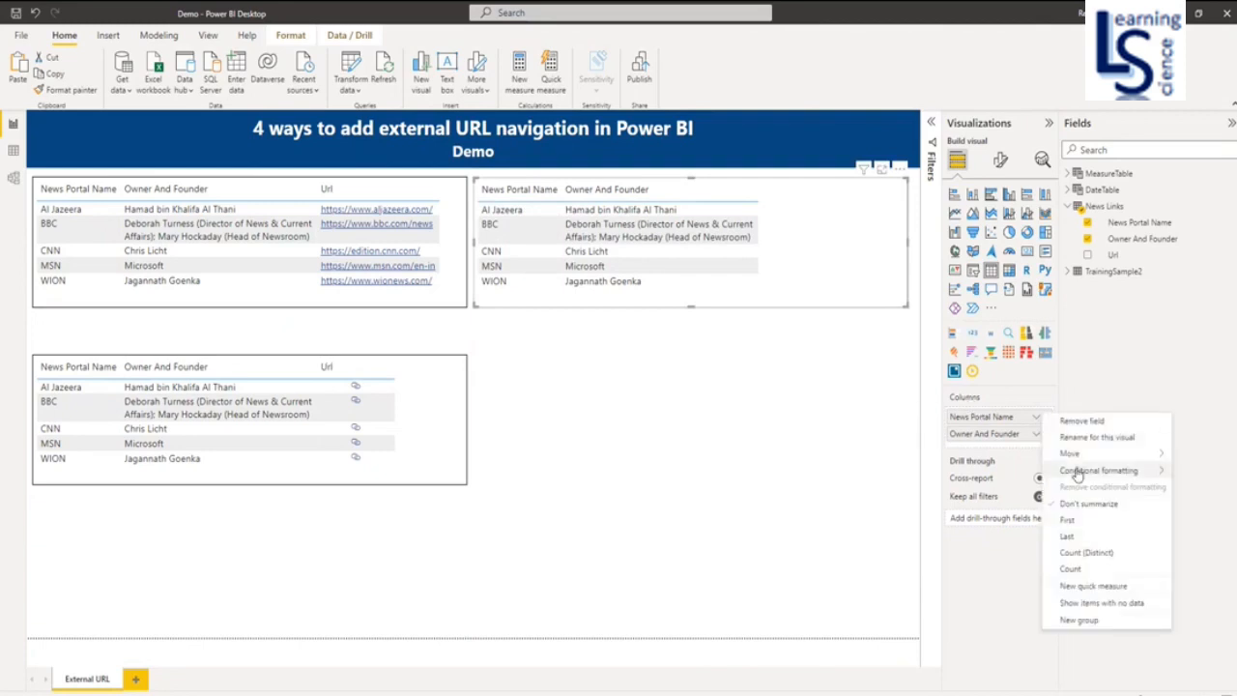
pyautogui.click(1101, 470)
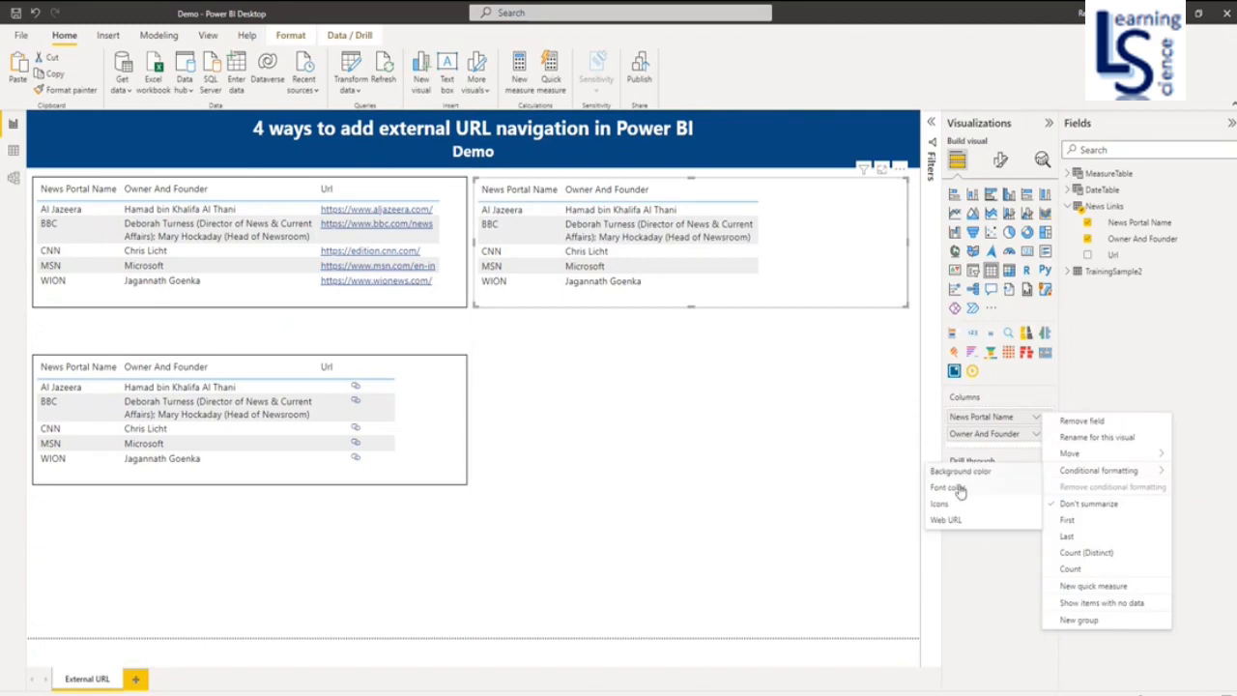
pyautogui.click(945, 519)
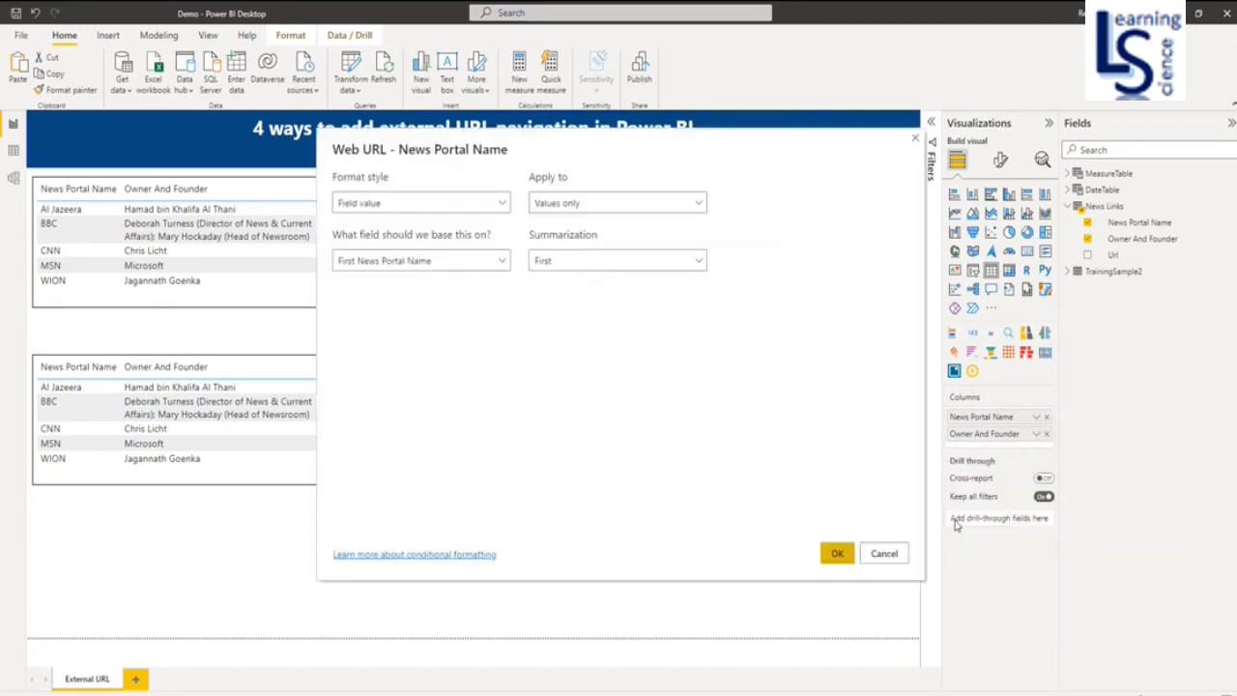
pyautogui.moveTo(730, 371)
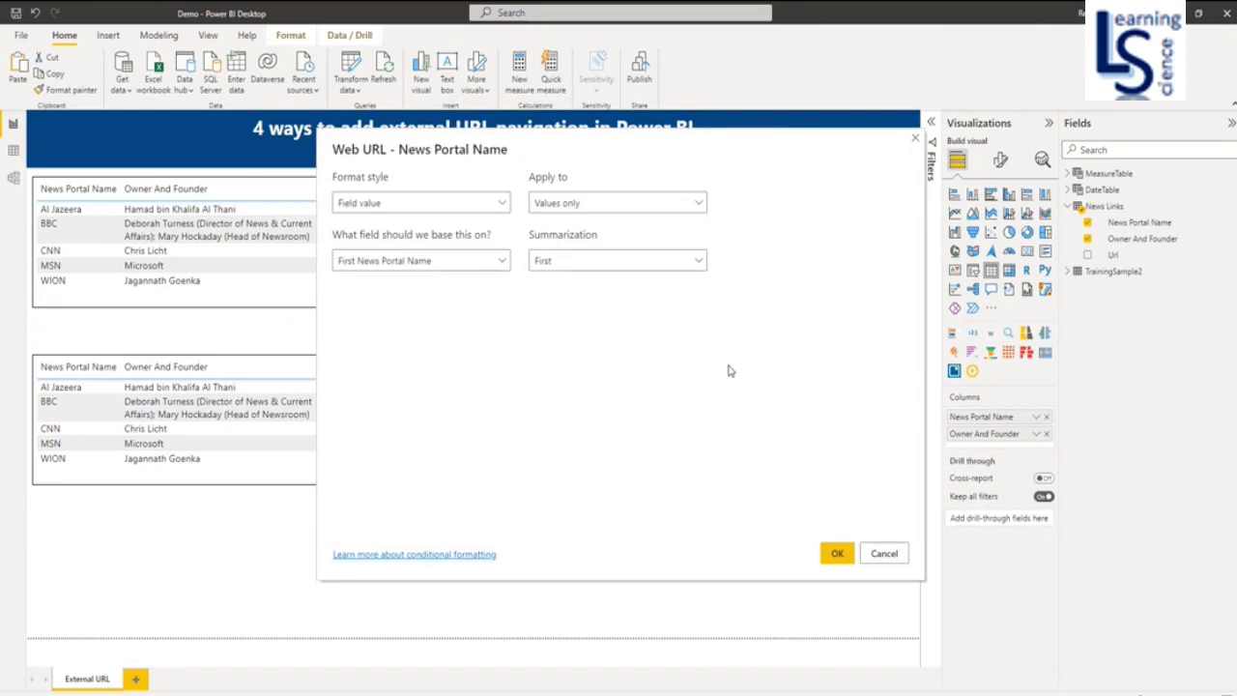
pyautogui.moveTo(522, 115)
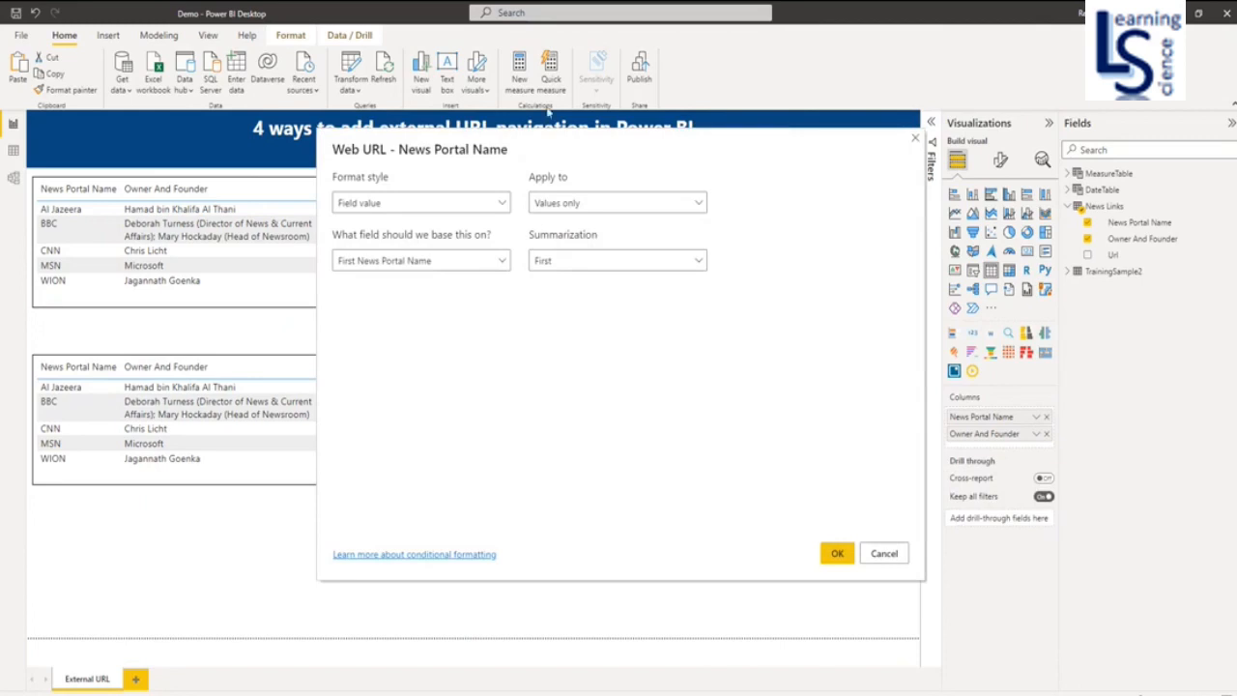
pyautogui.moveTo(425, 172)
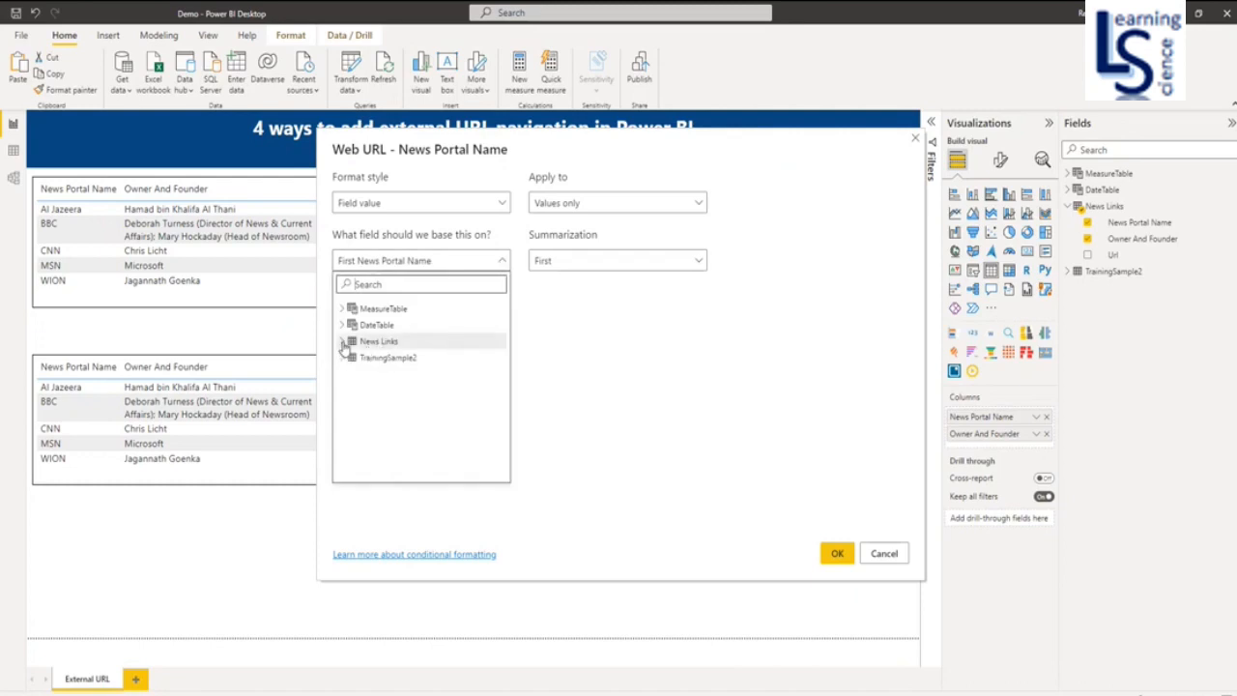
pyautogui.click(341, 341)
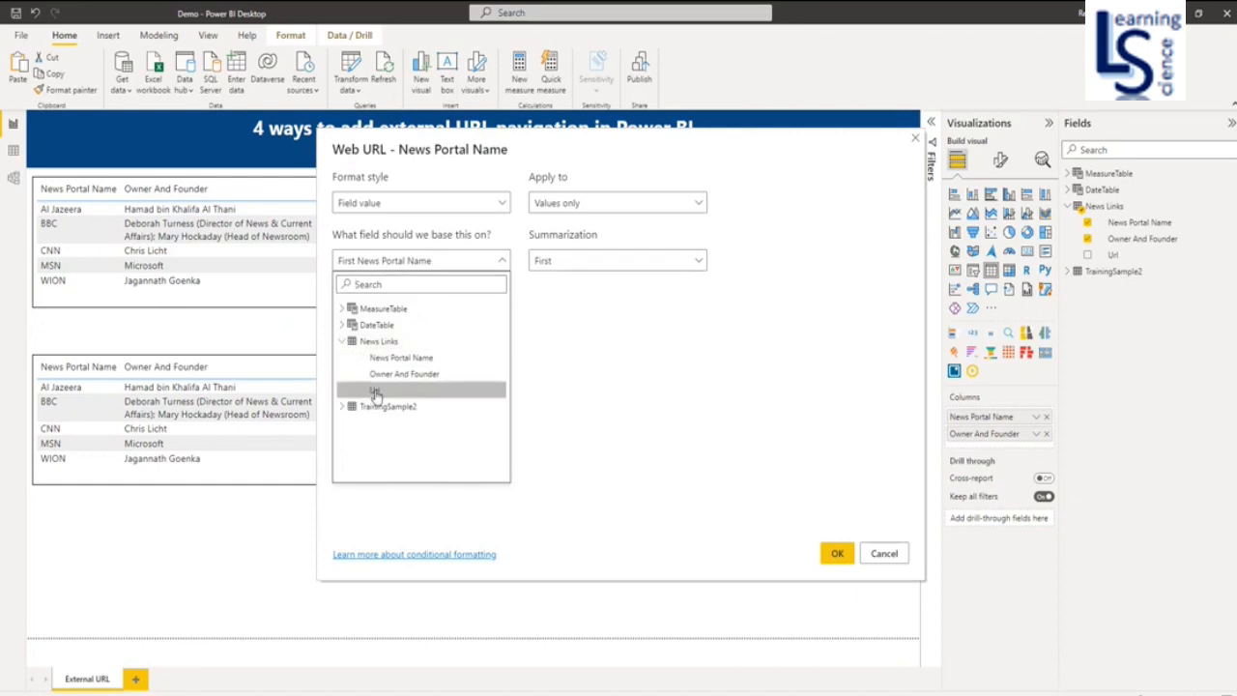
pyautogui.click(836, 553)
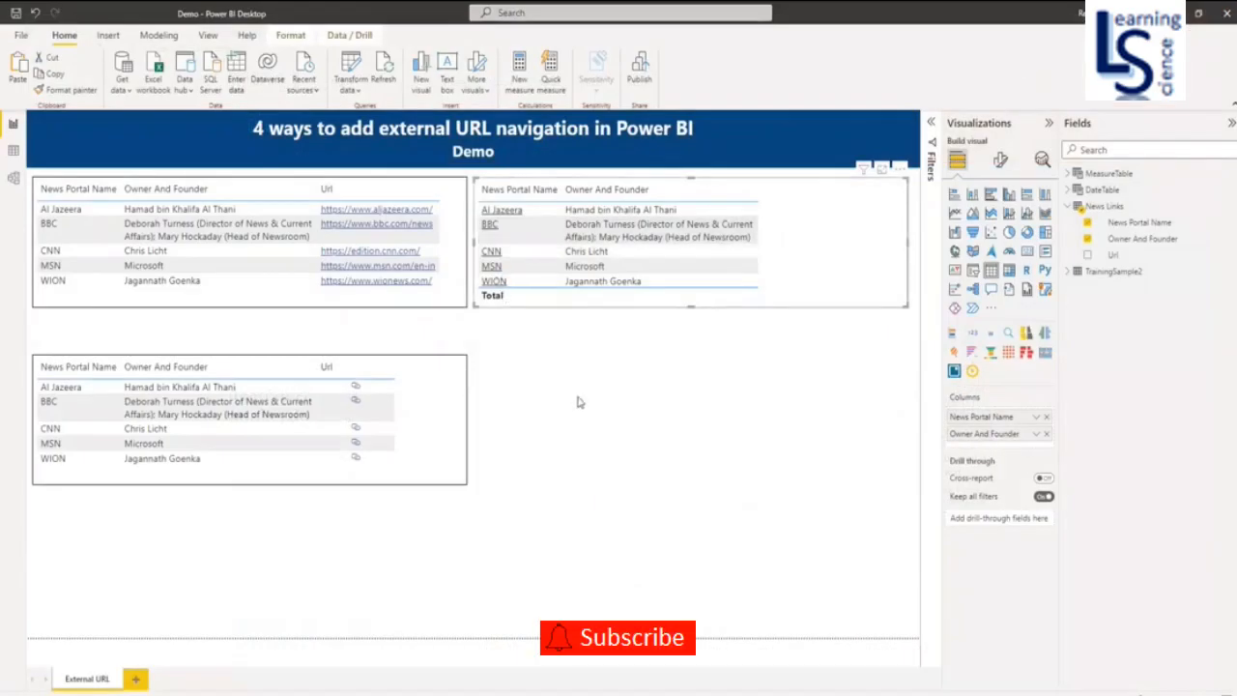
# Step: Insert a text box reading 'Microsoft' and set its font size to 40
pyautogui.click(107, 35)
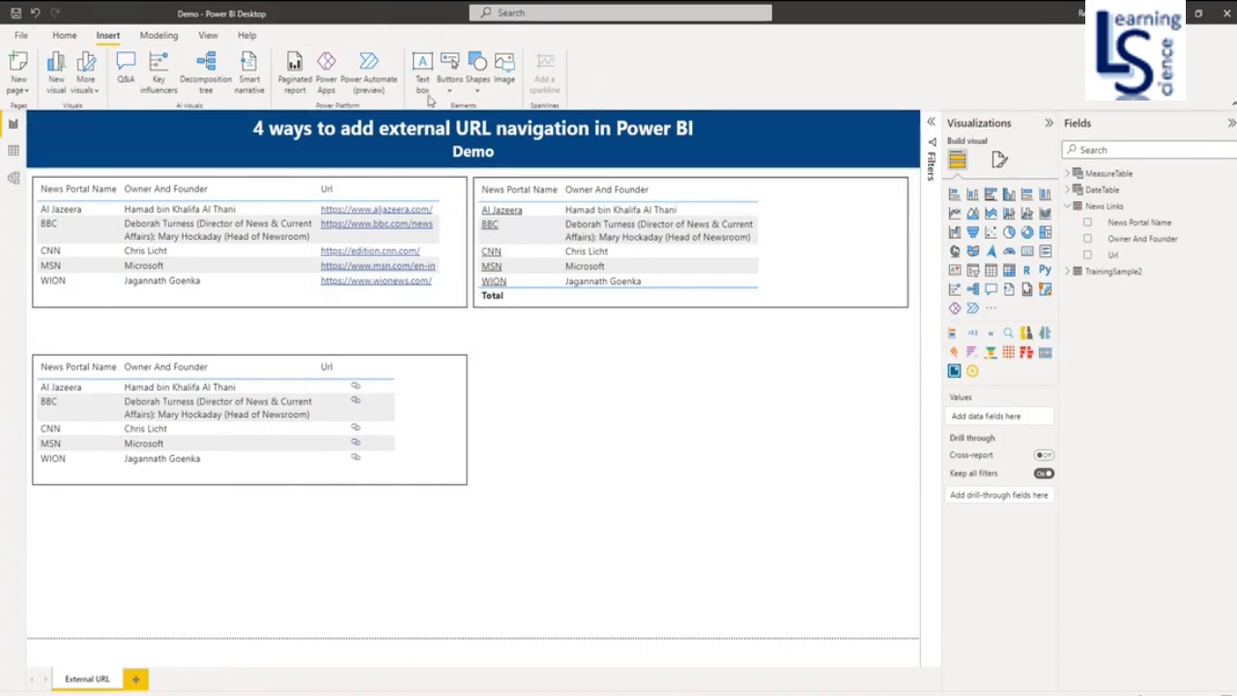
pyautogui.click(434, 65)
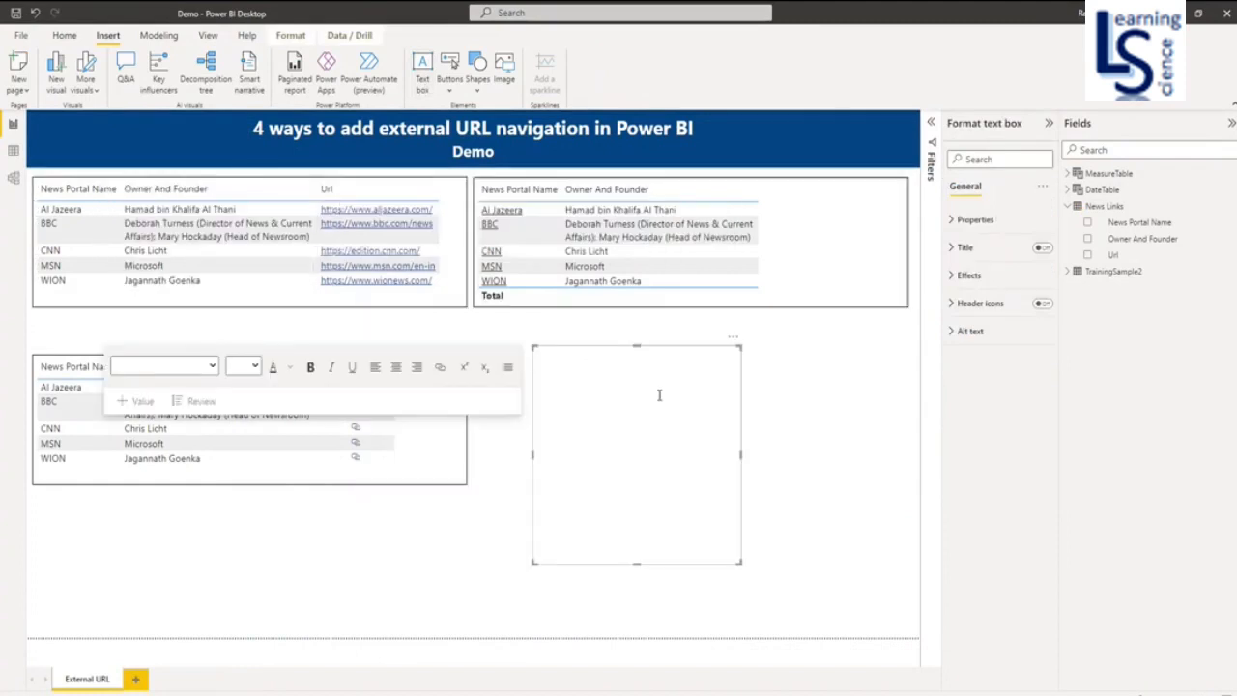
pyautogui.write('M')
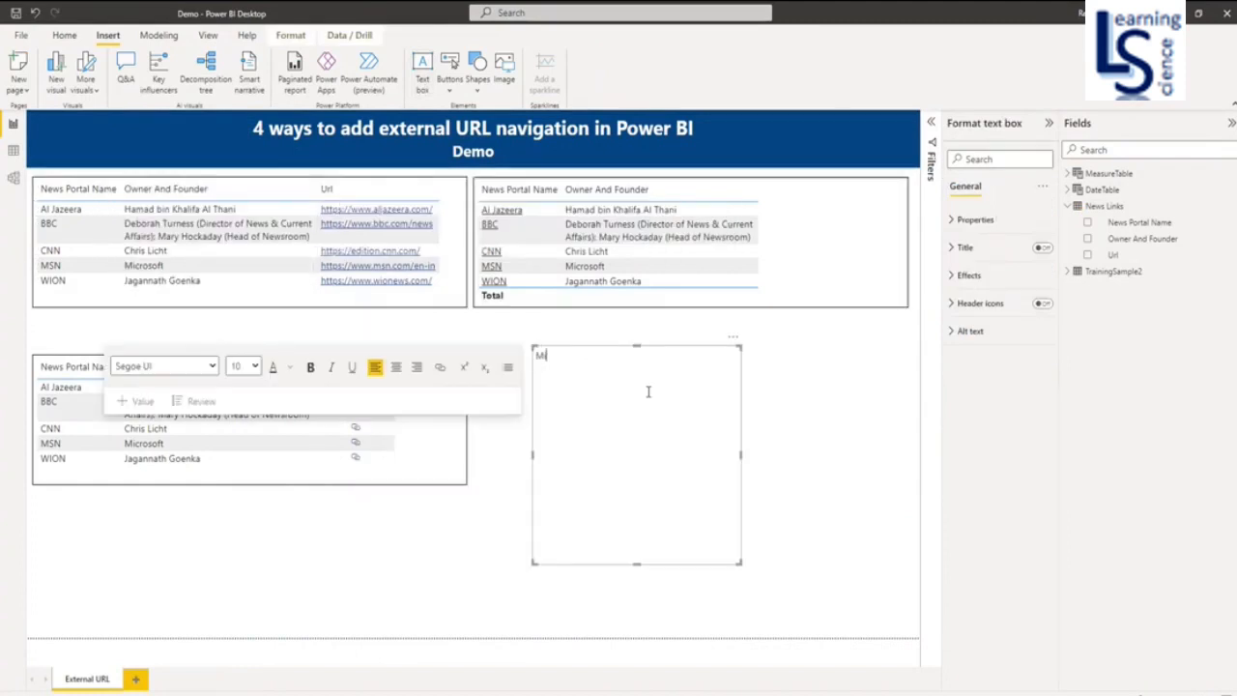
pyautogui.write('icrosoft')
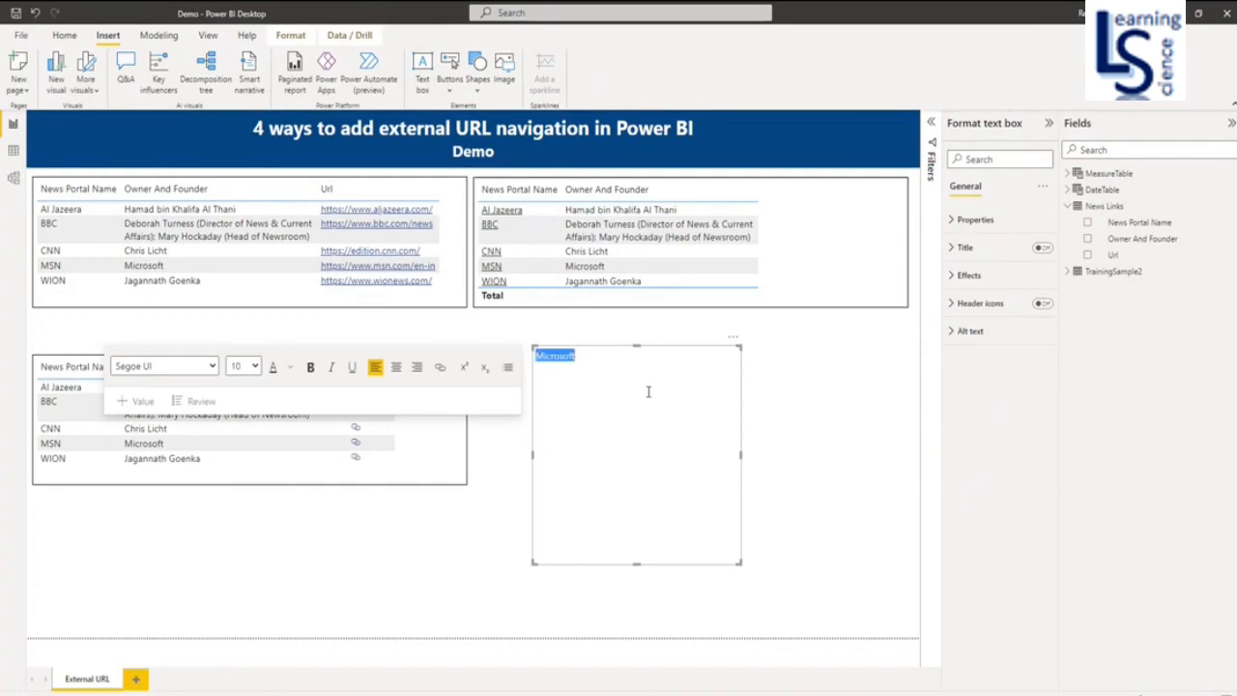
pyautogui.click(256, 365)
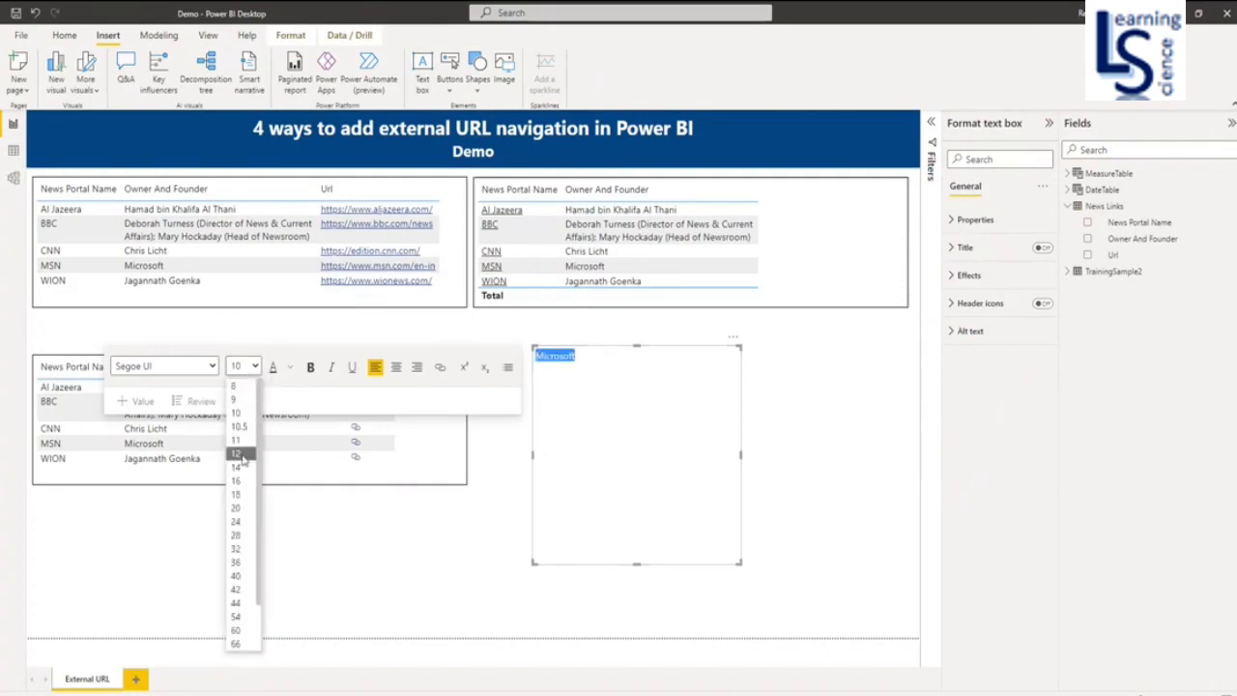
pyautogui.click(233, 588)
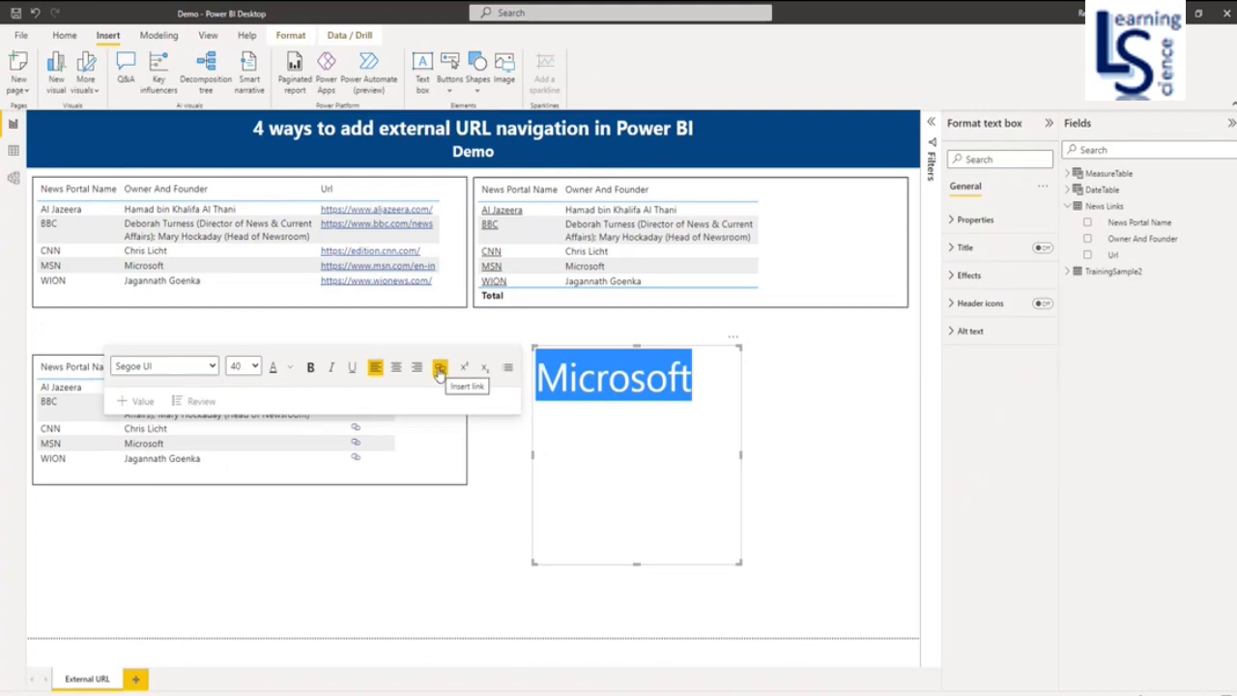
pyautogui.click(438, 366)
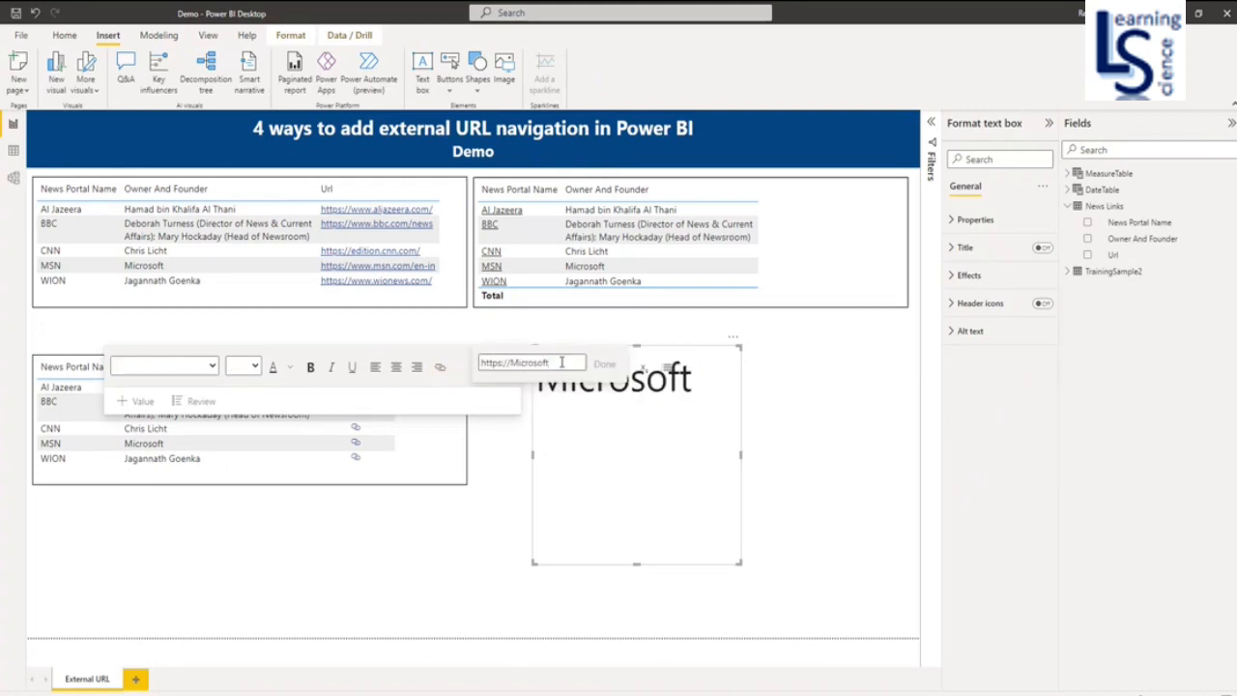
pyautogui.write('.com')
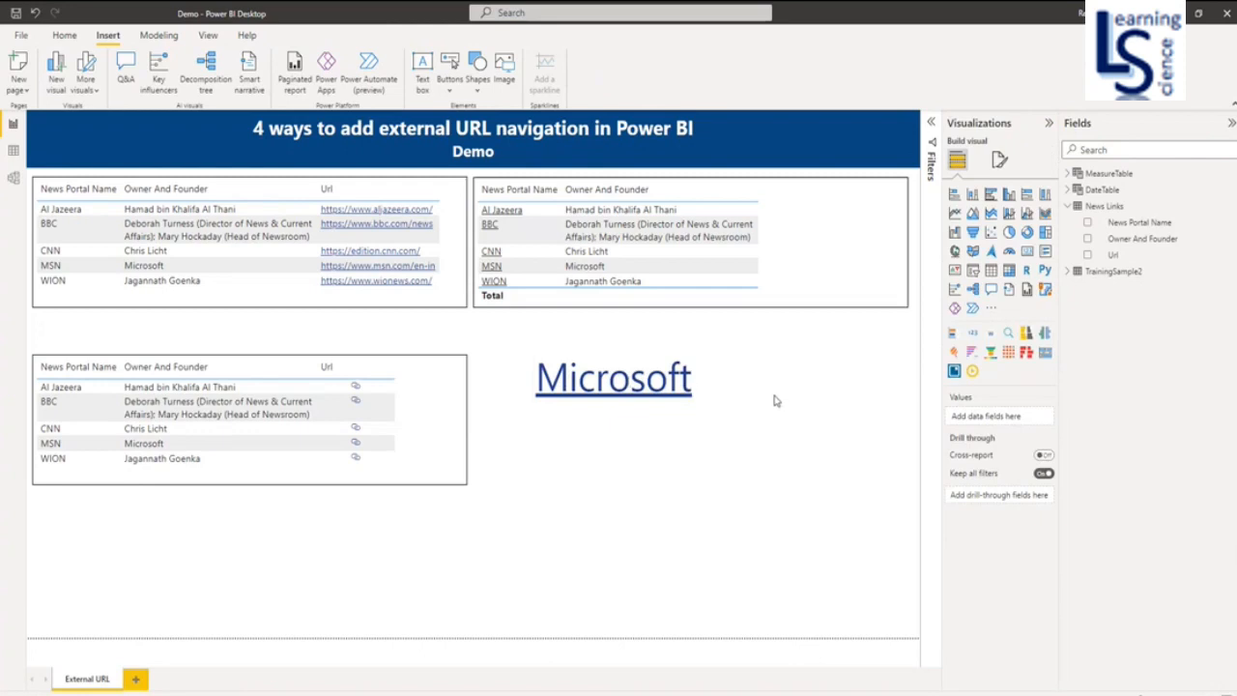
pyautogui.click(613, 378)
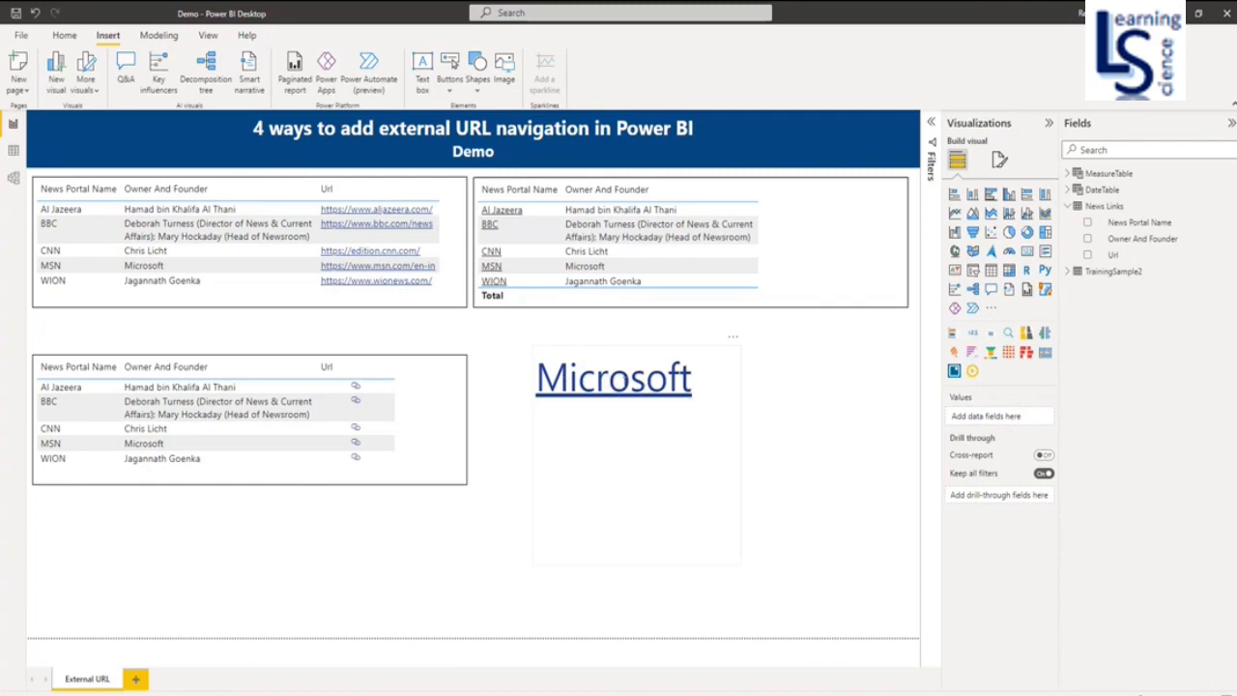
pyautogui.click(614, 377)
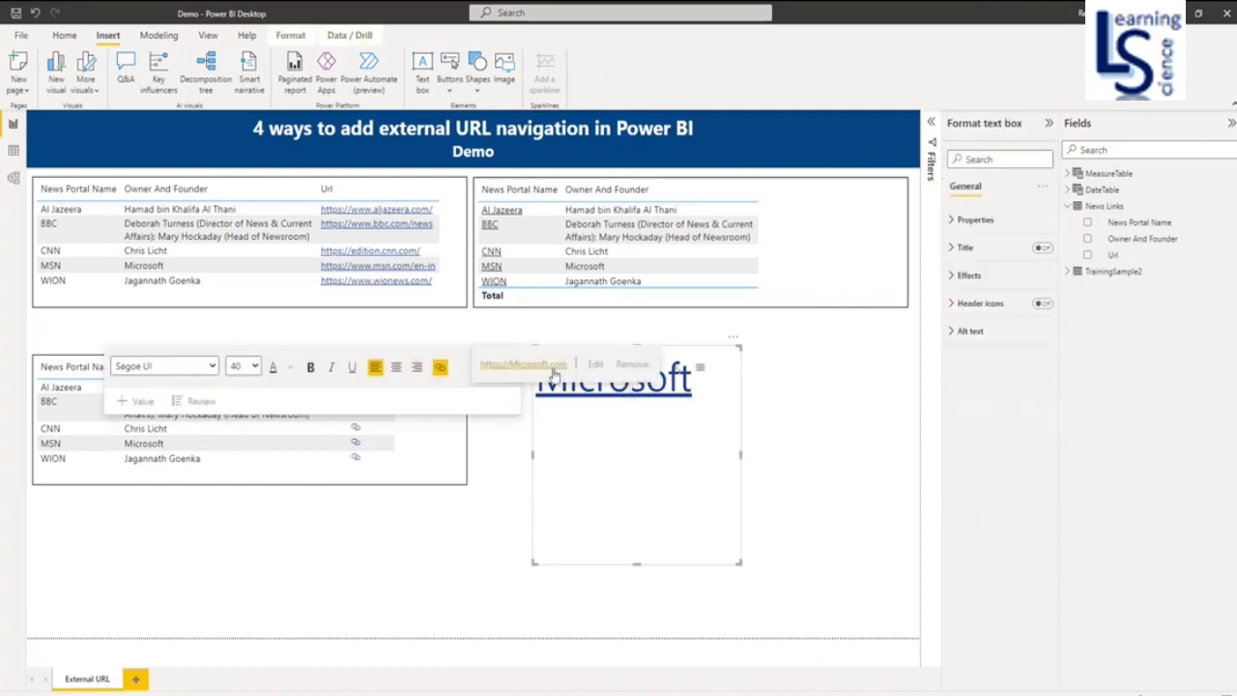
pyautogui.click(523, 363)
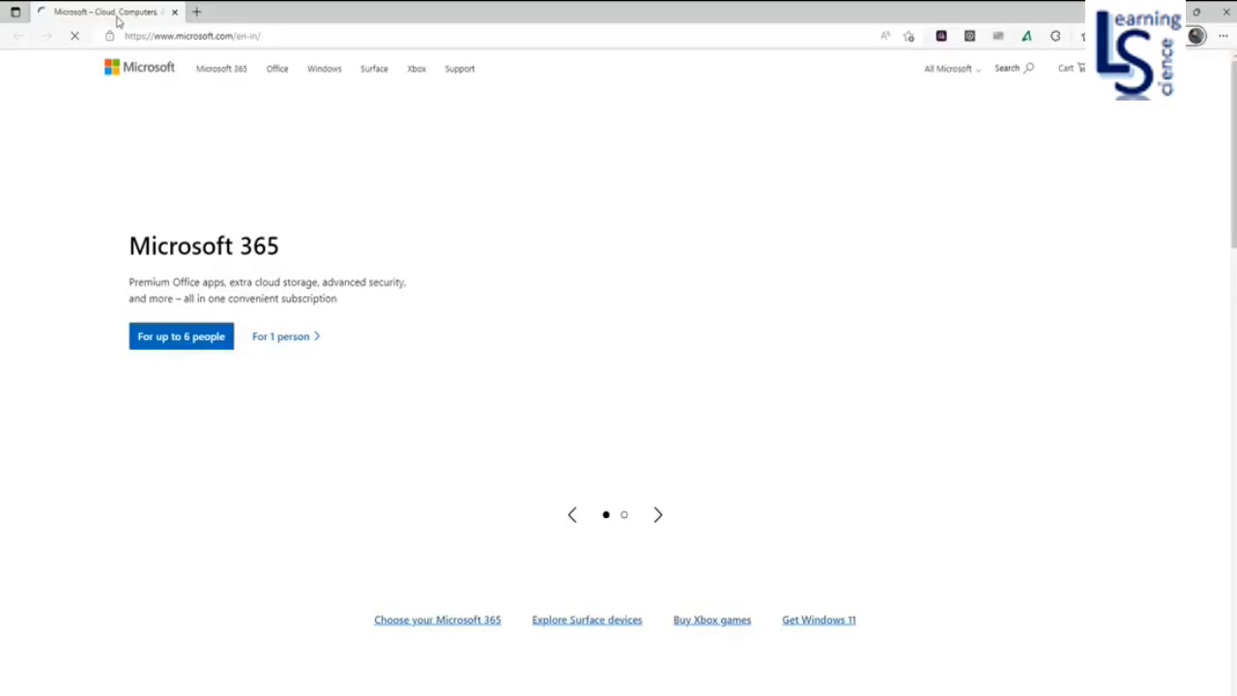